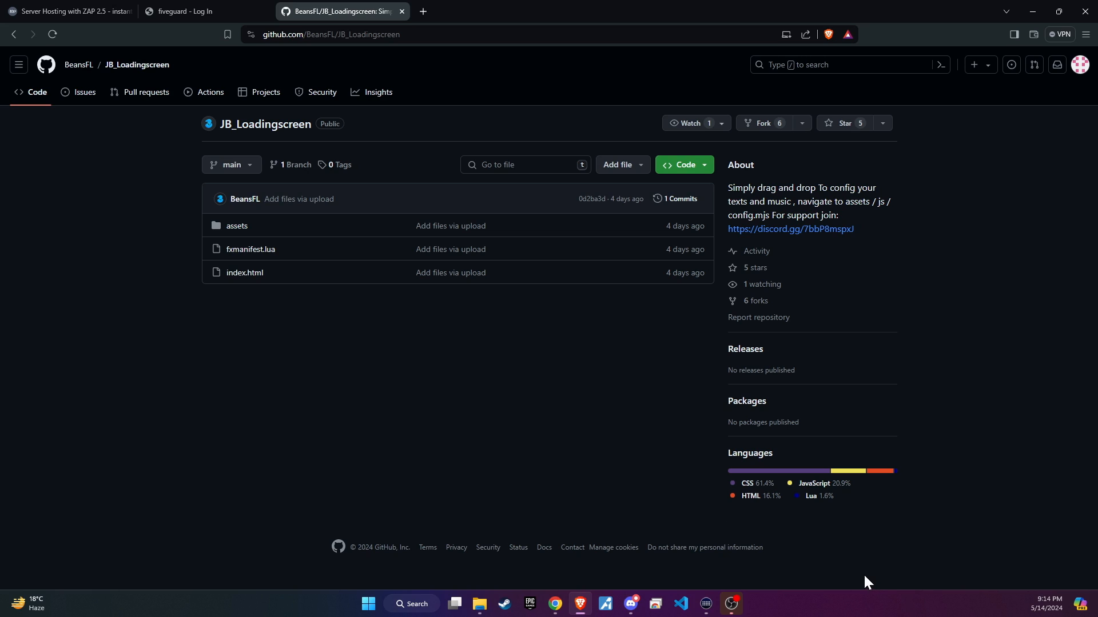
- Choose Download ZIP from the JB_Loadingscreen repository's Code menu on GitHub
click(683, 164)
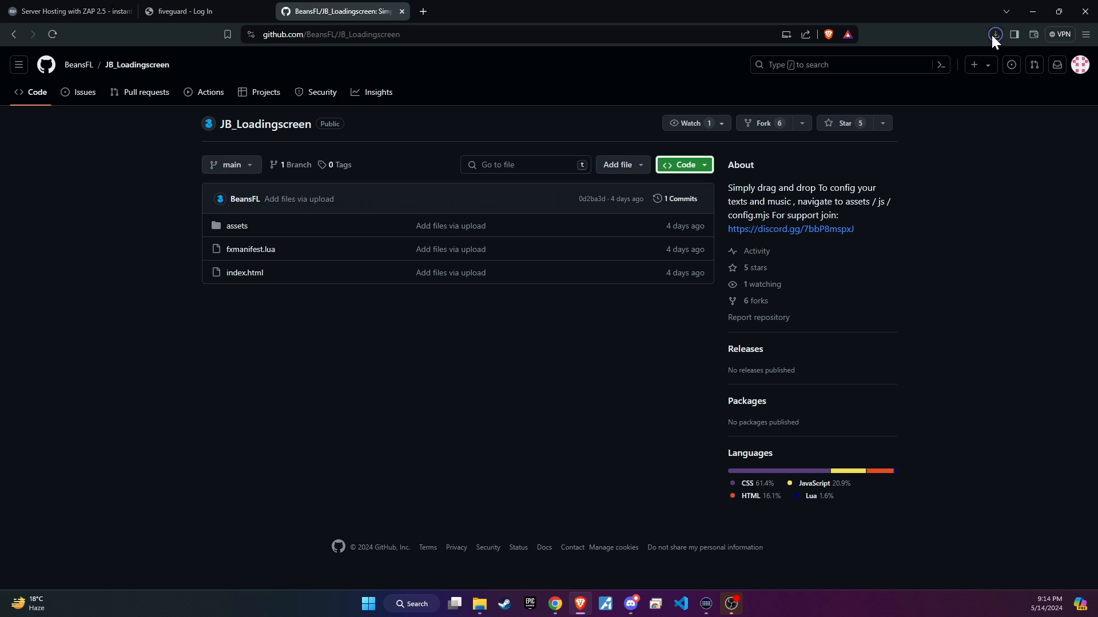
mouse_move(936, 250)
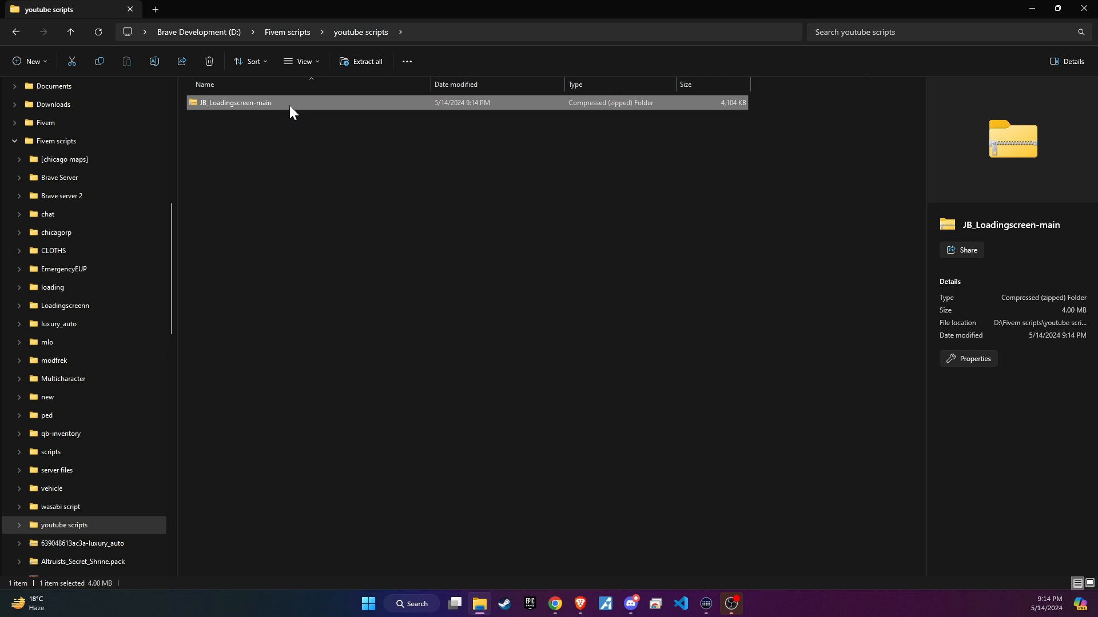
- Extract the downloaded loading screen zip into its own folder with WinRAR
right_click(234, 102)
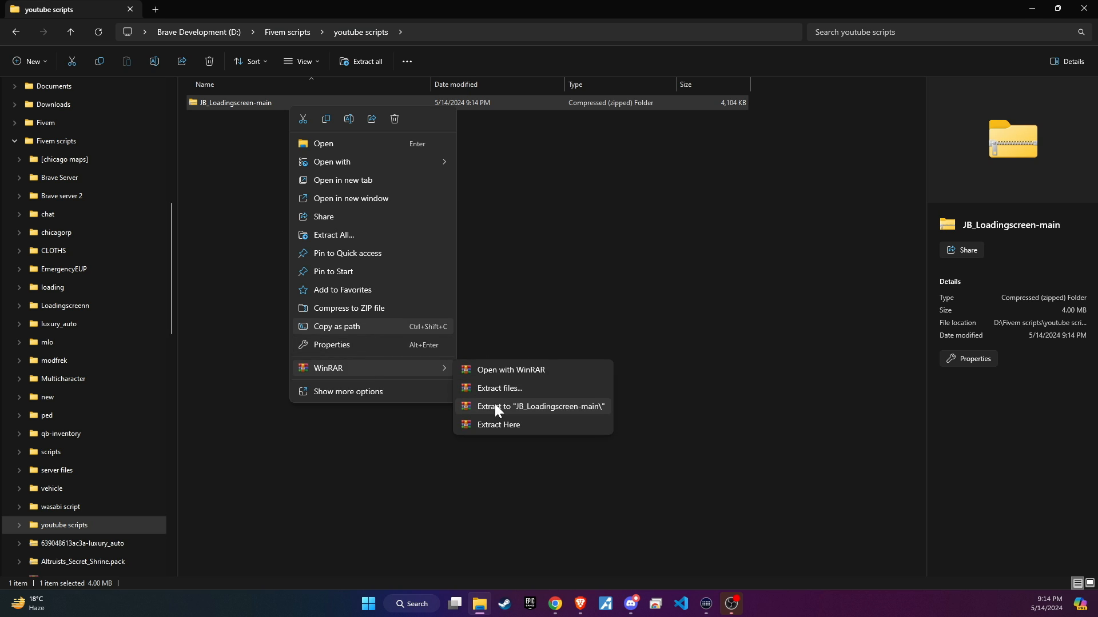
click(540, 406)
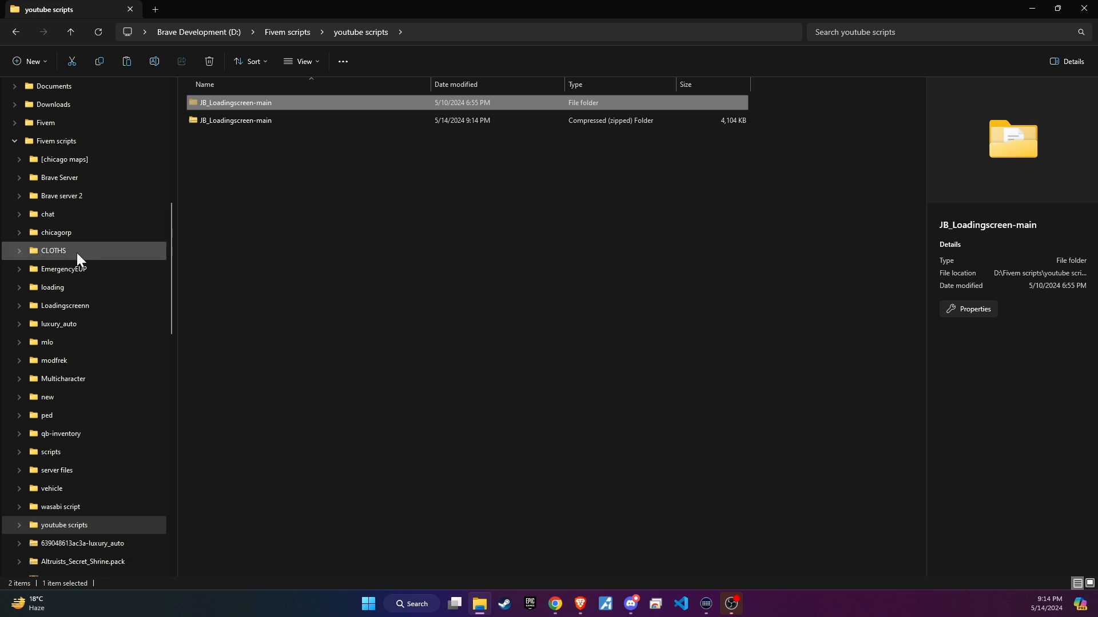
scroll(up, 3)
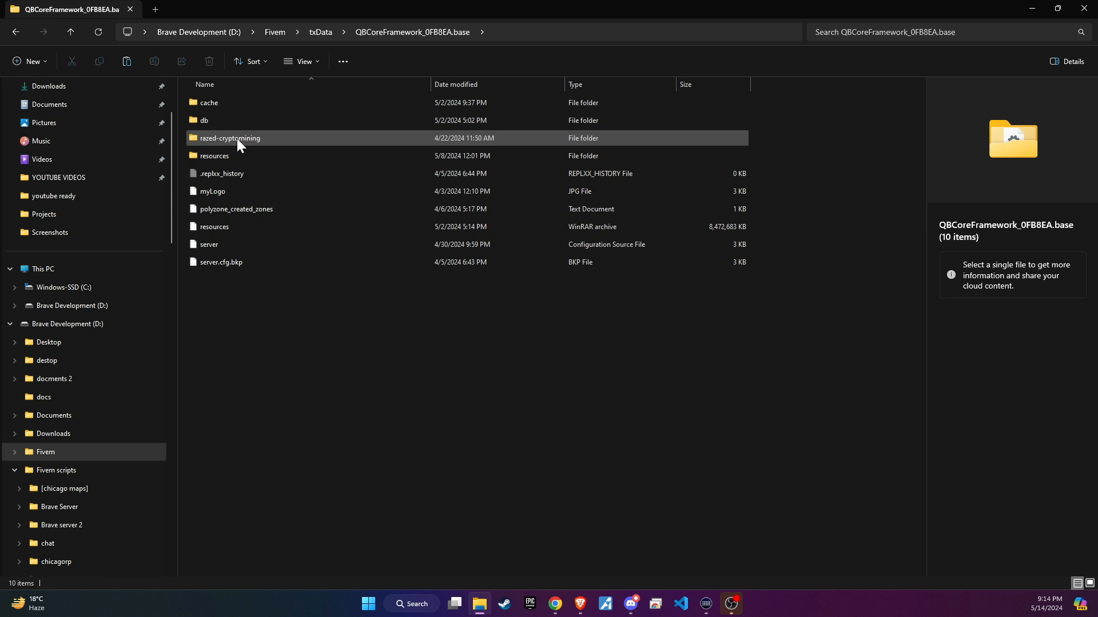
- Move the extracted folder into resources\[v3] and rename it JB_Loadingscreen
double_click(215, 156)
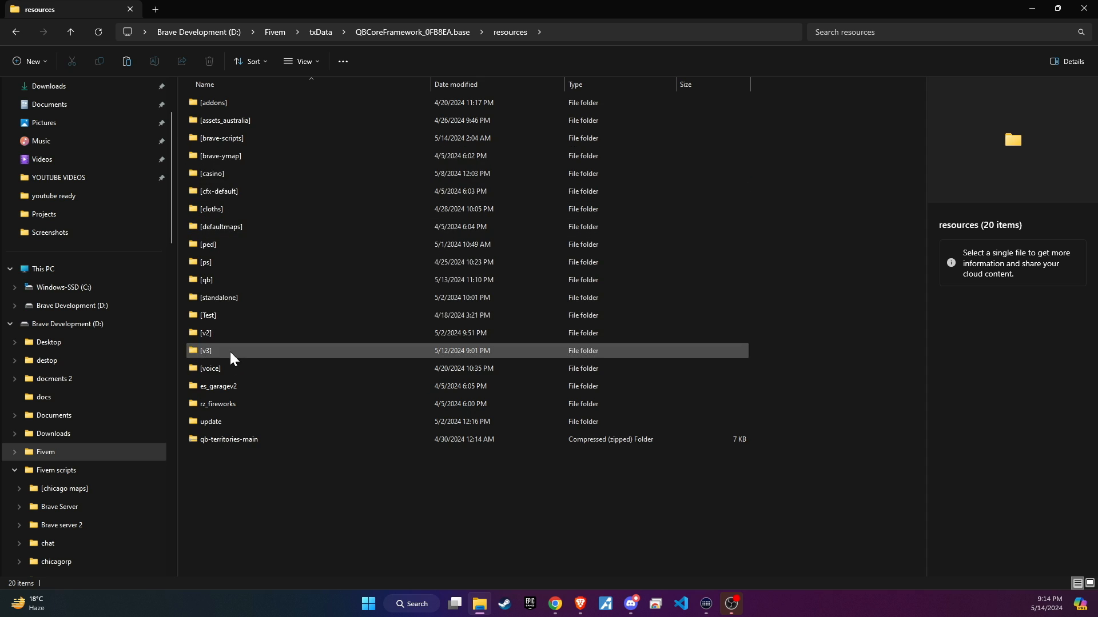
double_click(206, 350)
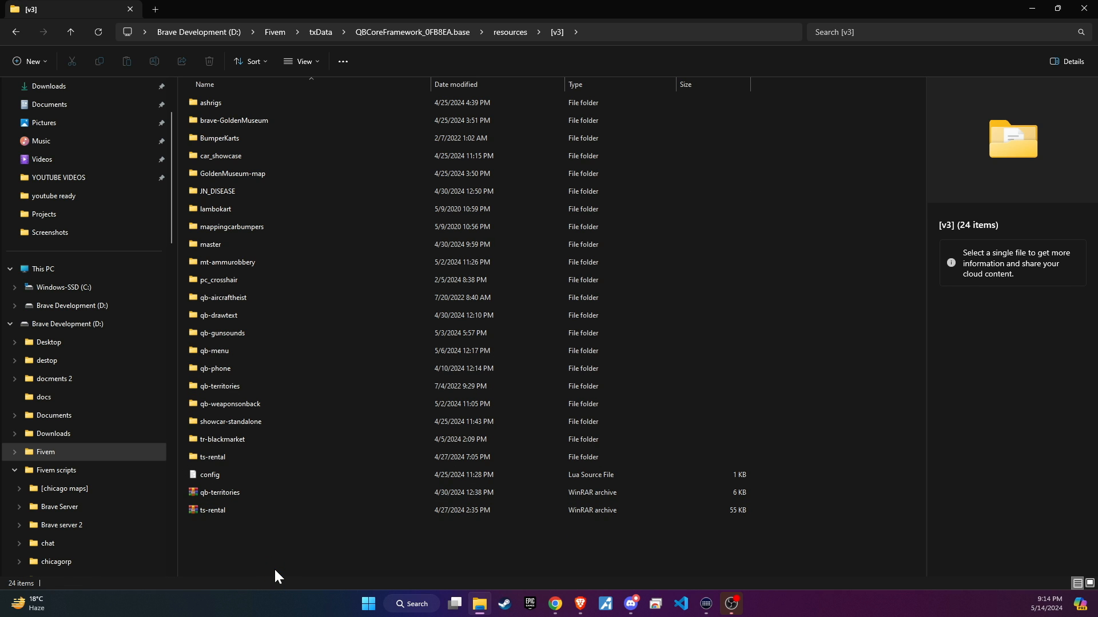
click(29, 61)
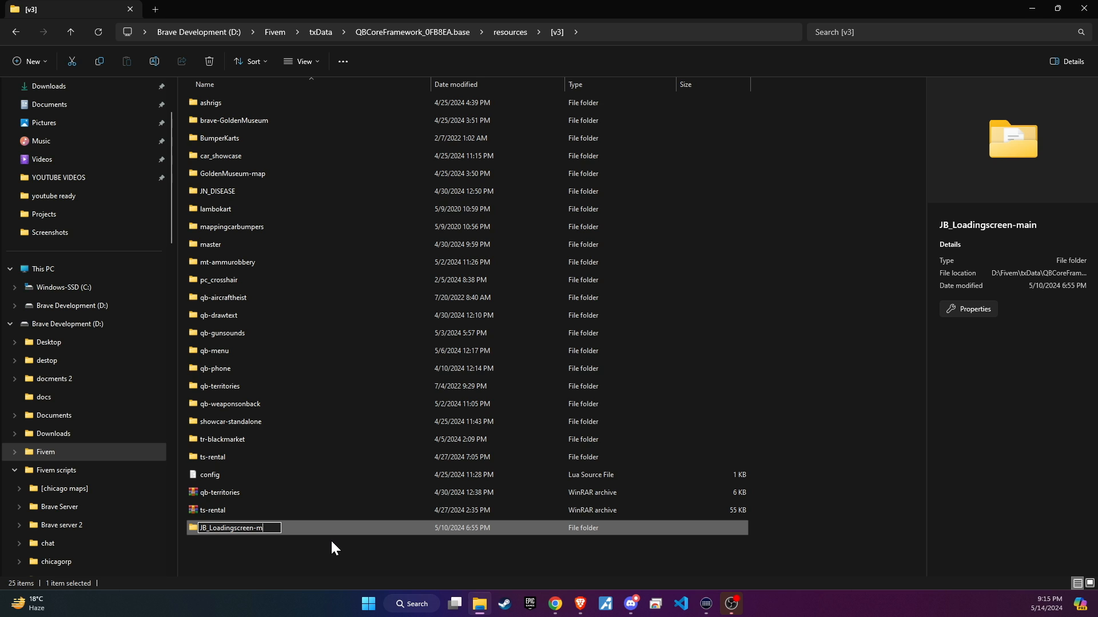
key(Return)
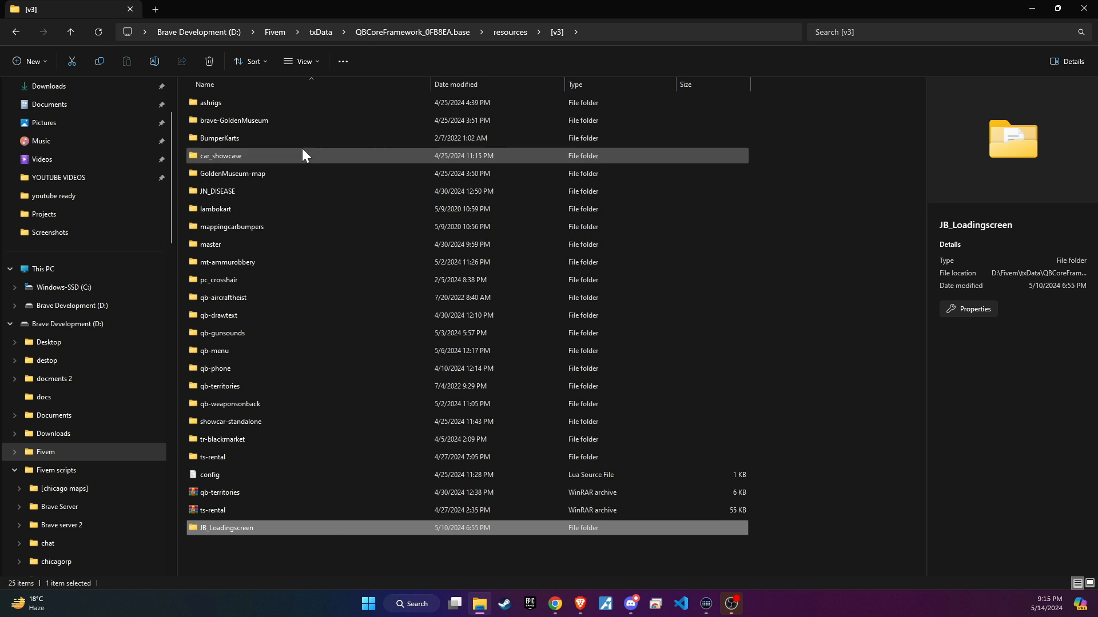
click(69, 32)
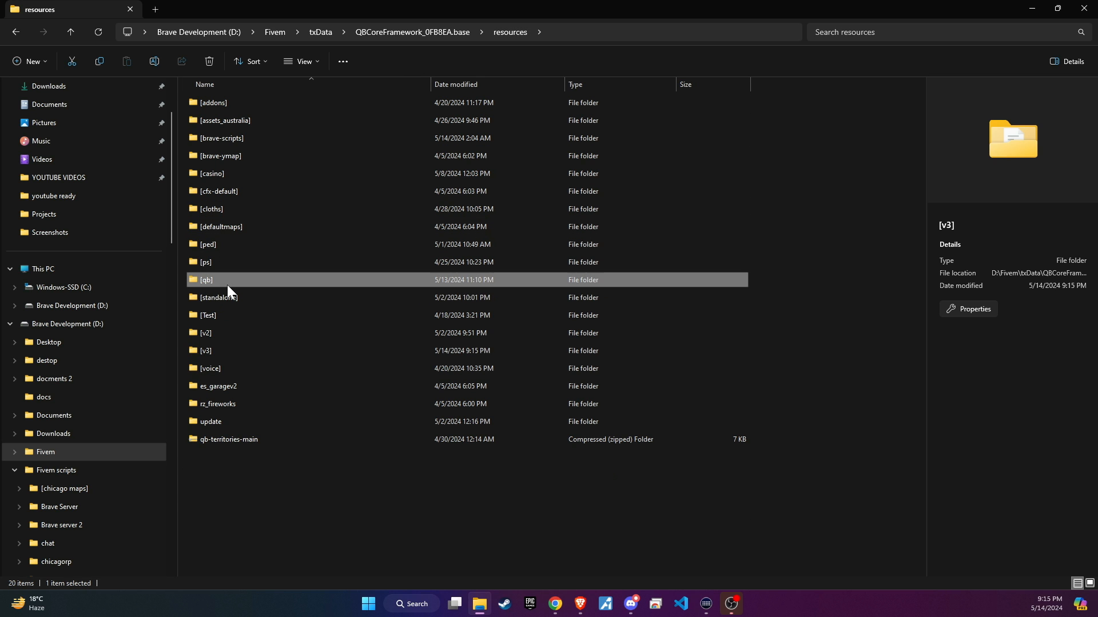
- Browse to the loading screen's assets/images/background folder, then switch to pixlr.com
double_click(206, 279)
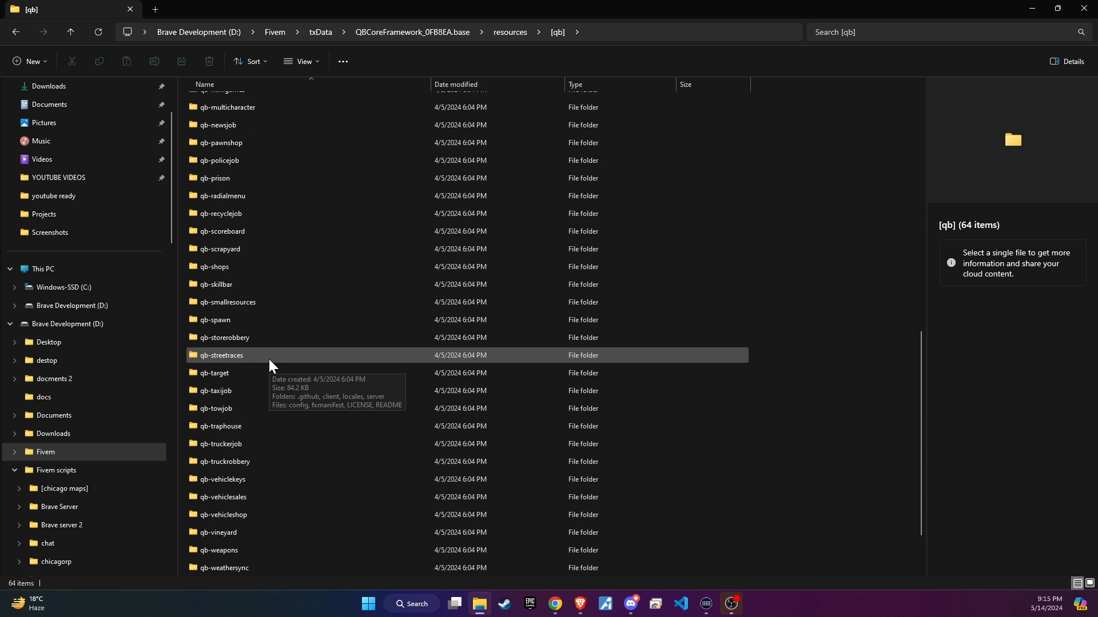
scroll(up, 3)
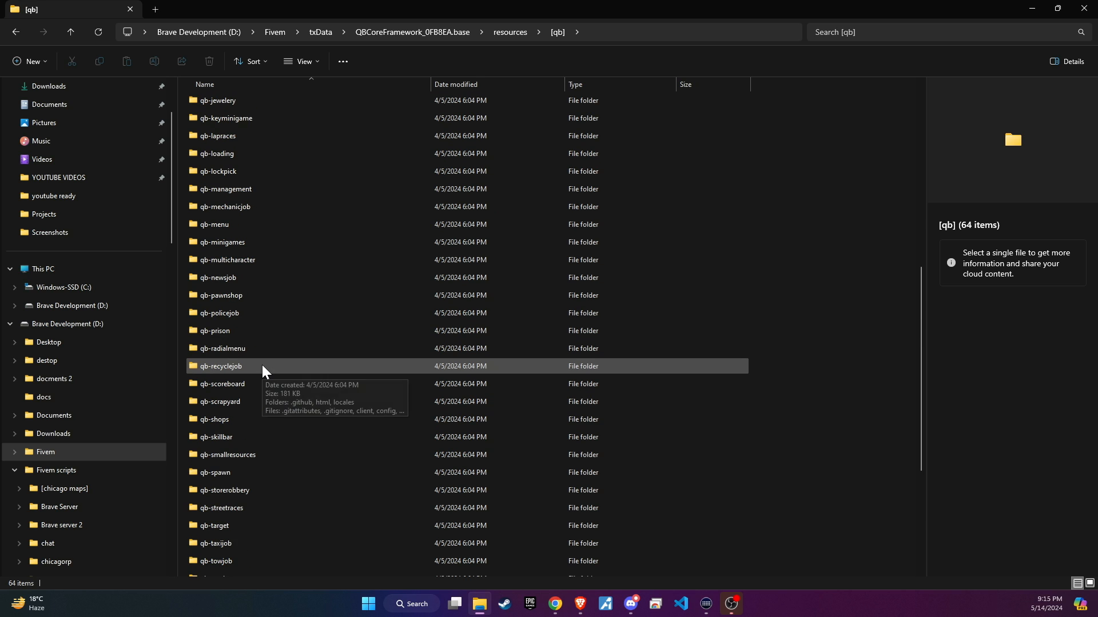
click(231, 207)
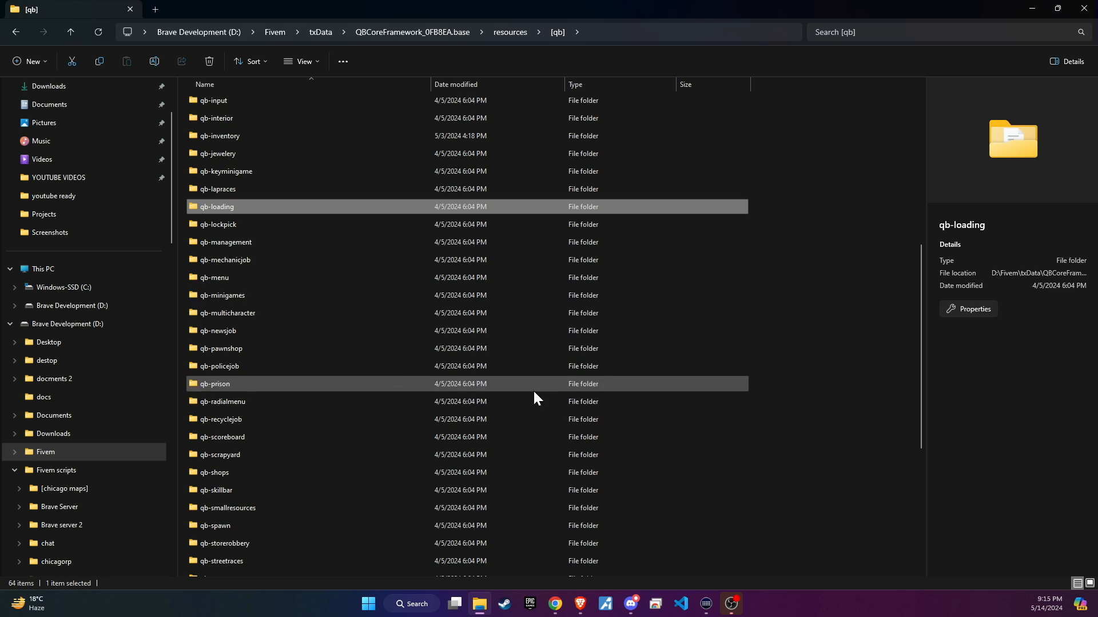
click(16, 32)
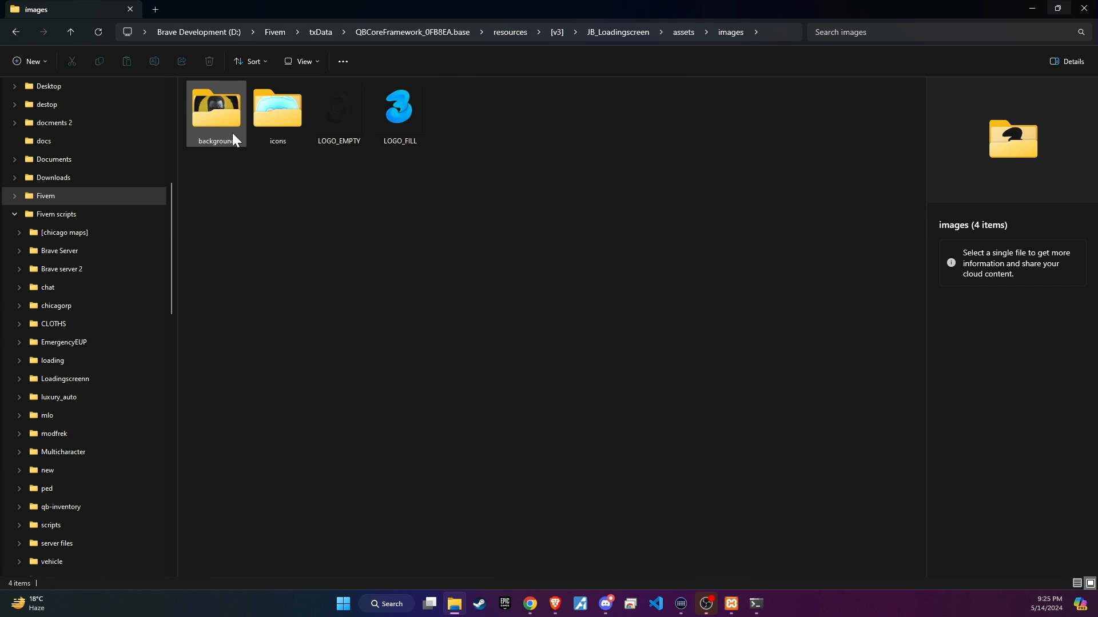
double_click(215, 109)
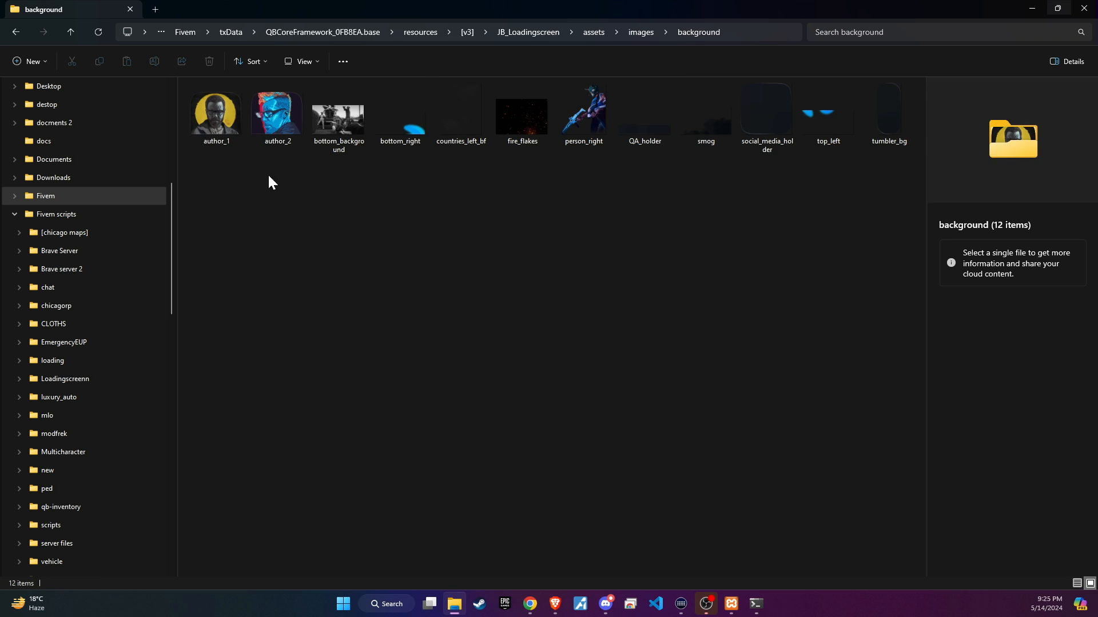
mouse_move(584, 159)
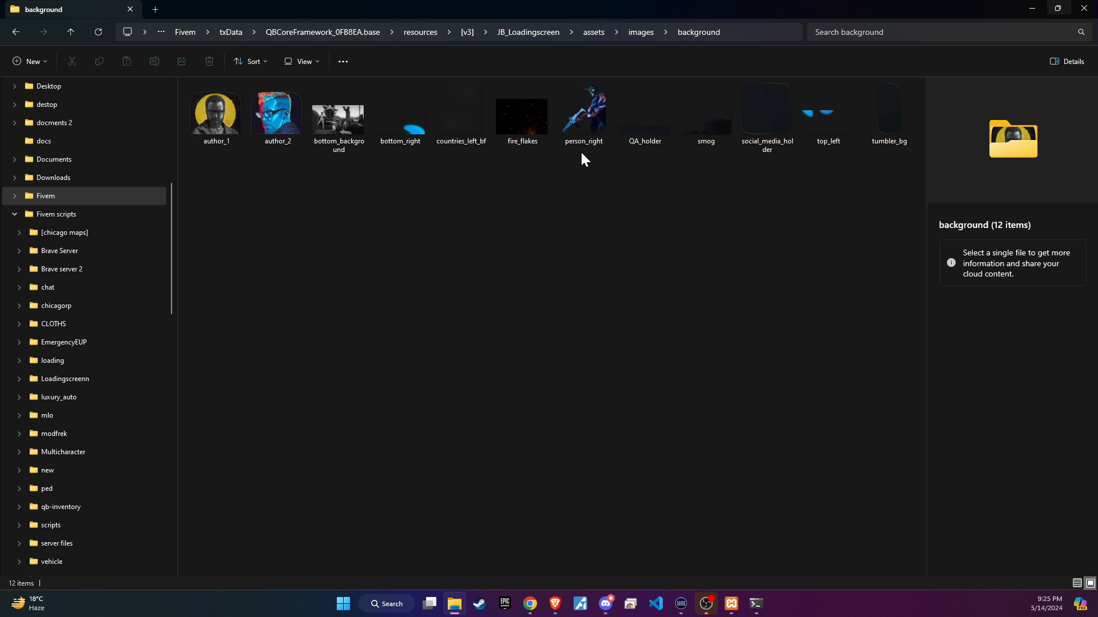
mouse_move(249, 159)
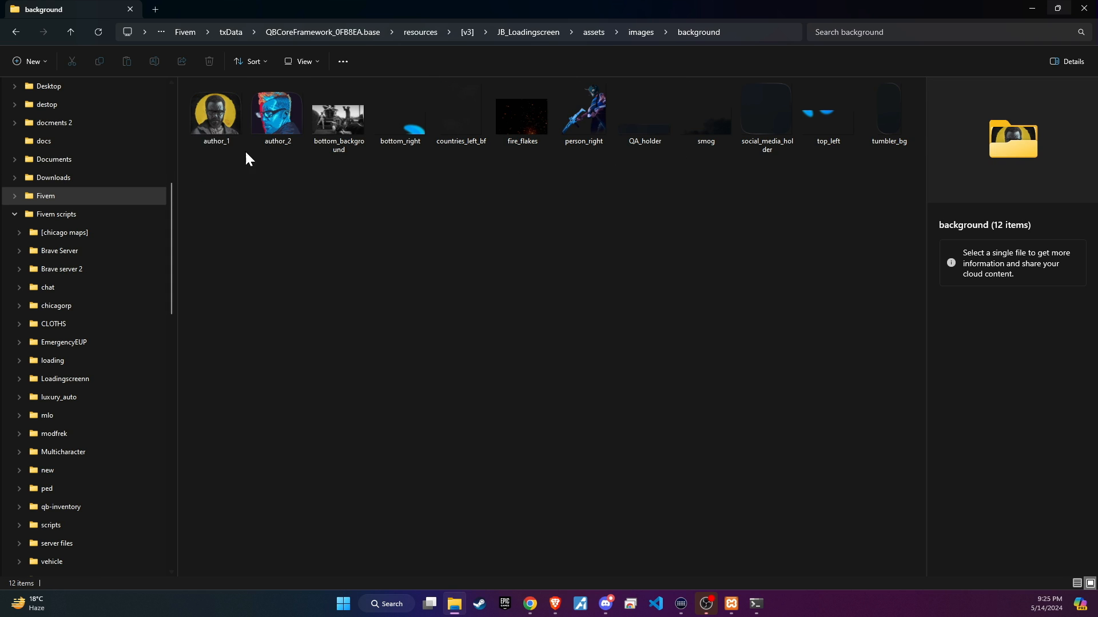
click(216, 112)
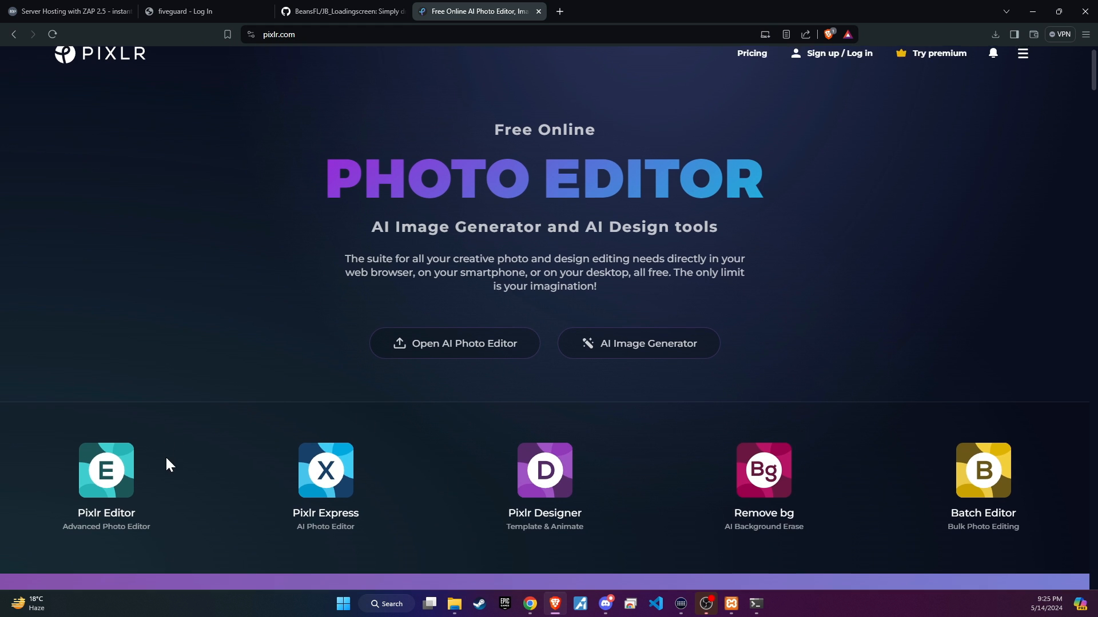
- Start a new Pixlr E image sized 180 × 149 to match author_1's dimensions
click(107, 470)
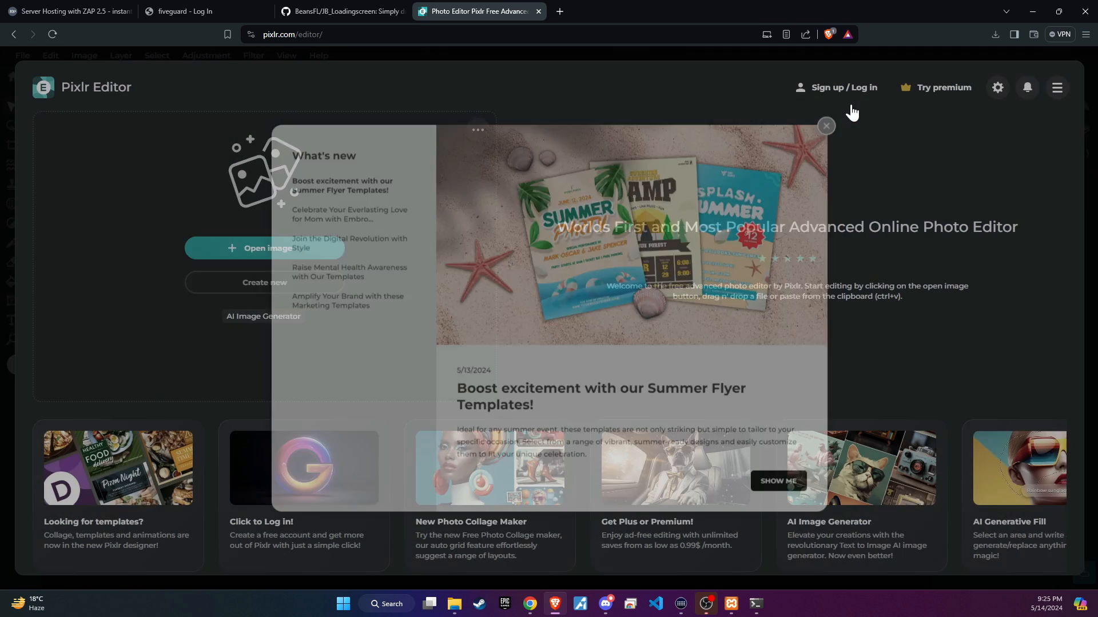
click(825, 126)
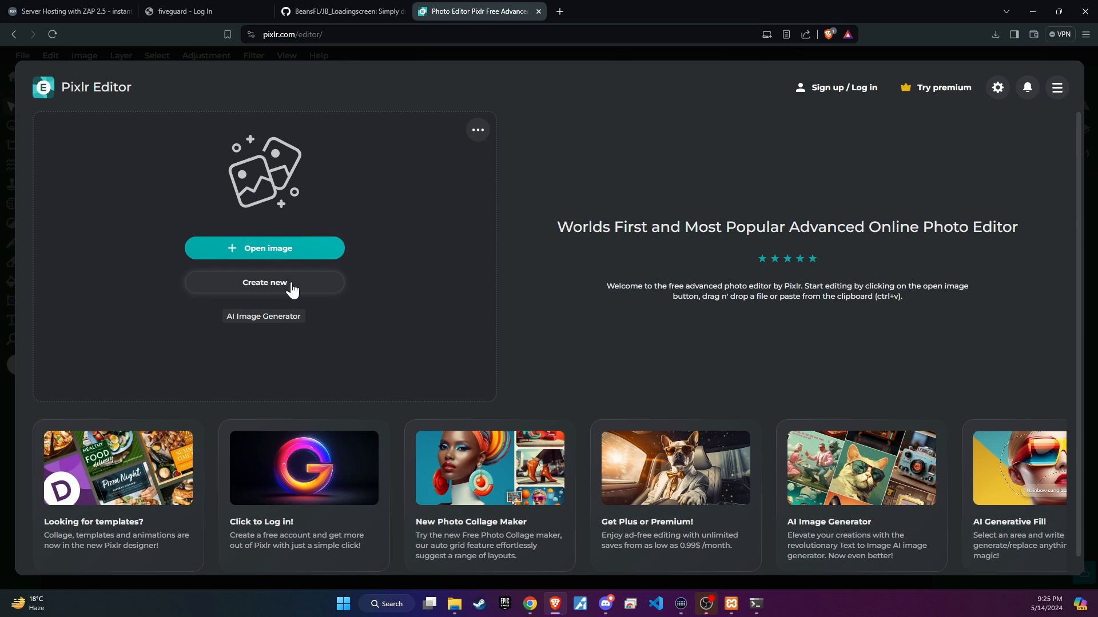
click(264, 283)
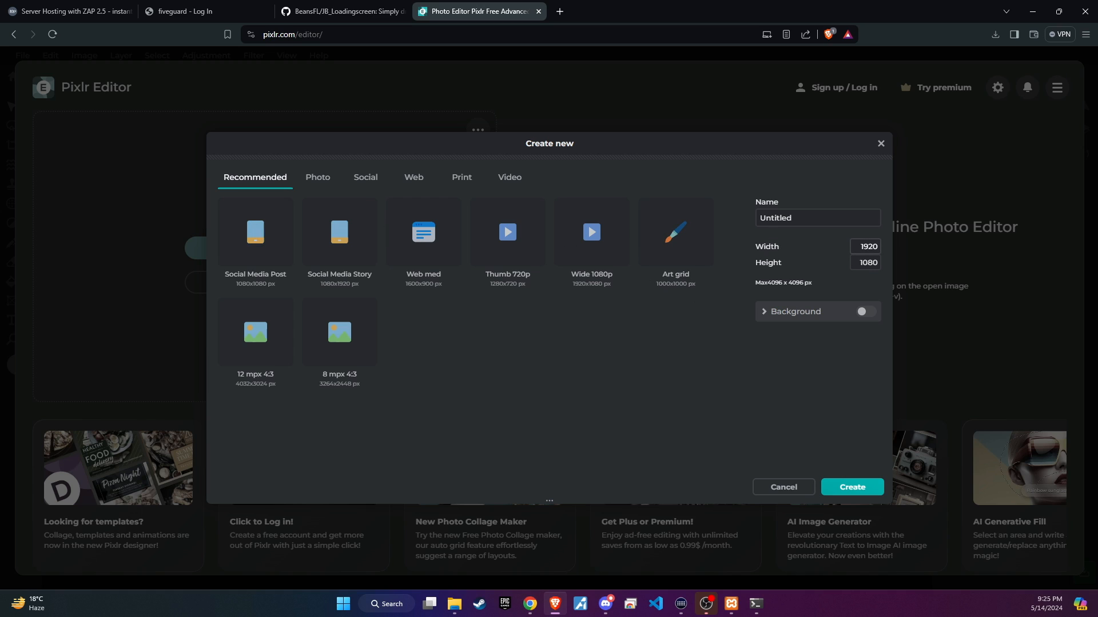
click(453, 609)
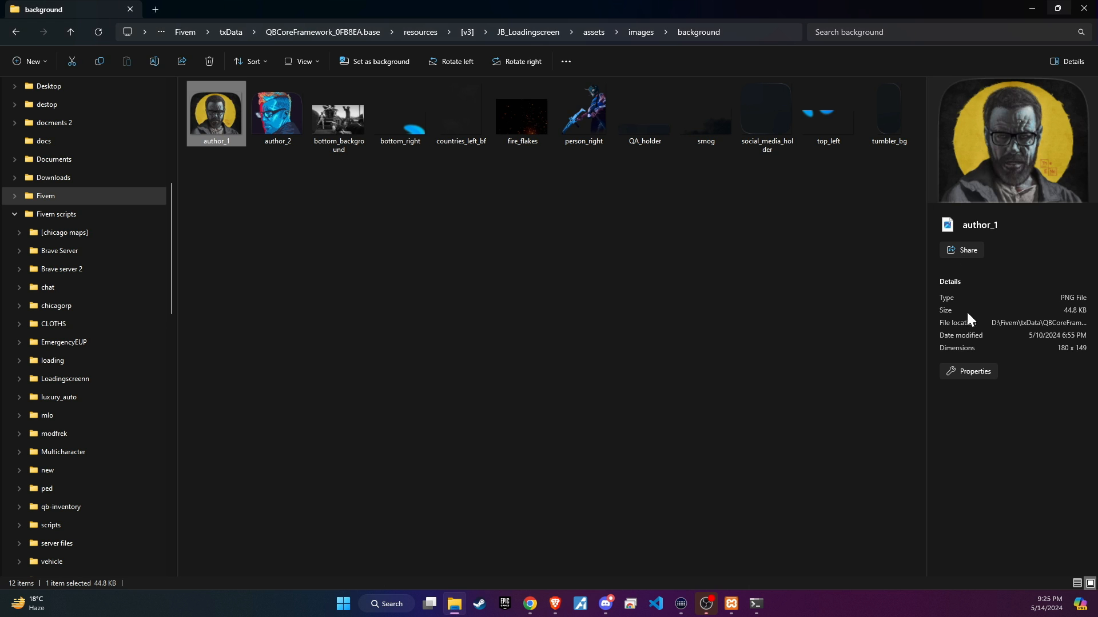
mouse_move(497, 604)
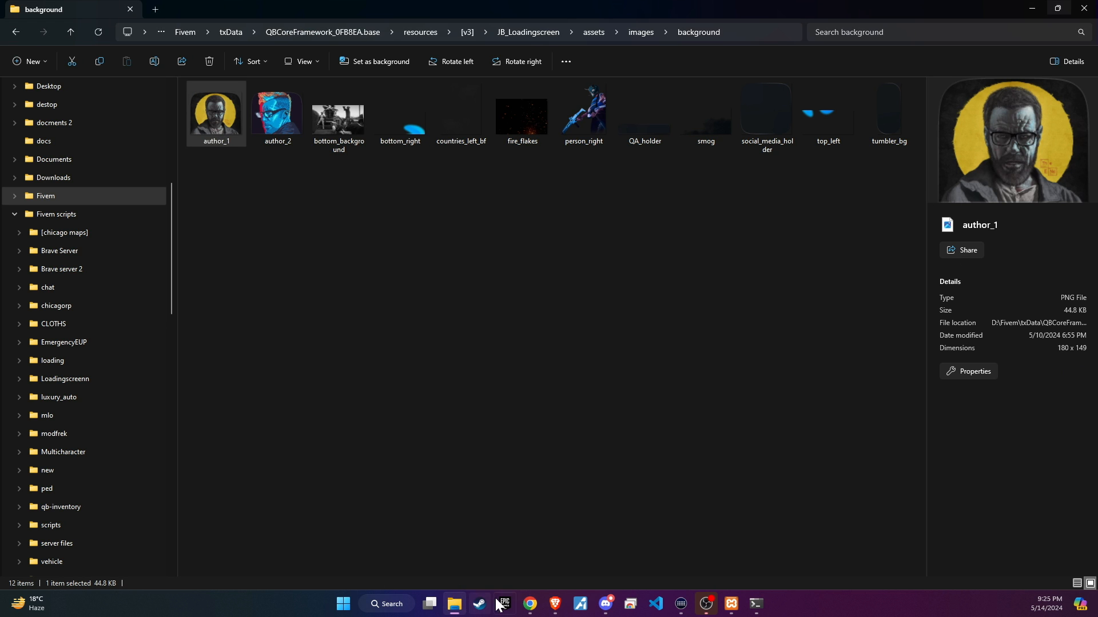
mouse_move(526, 586)
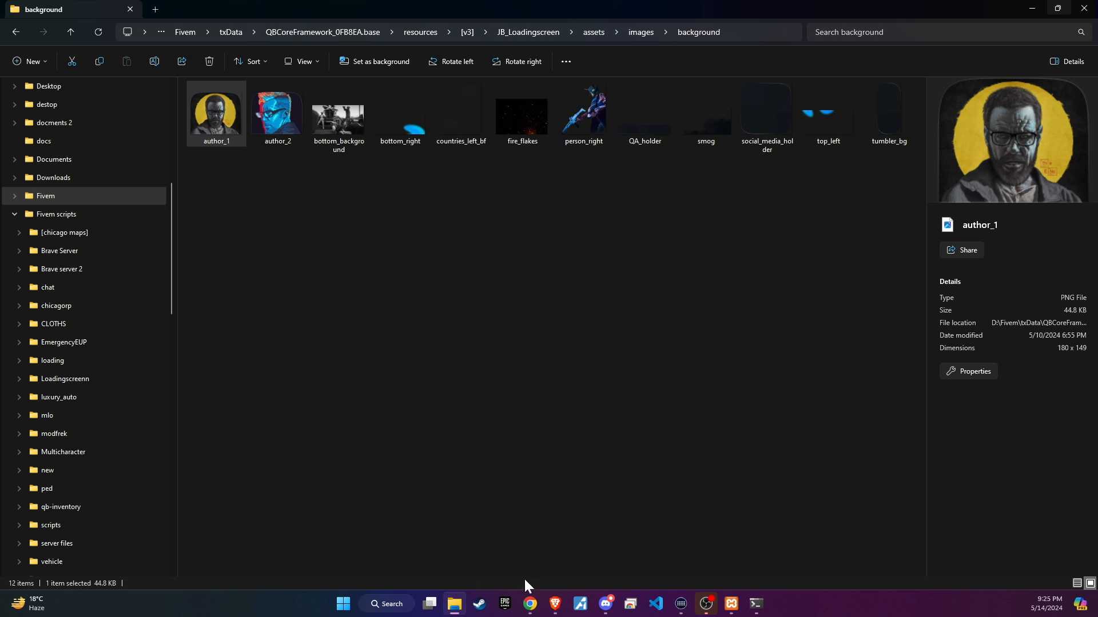
click(530, 602)
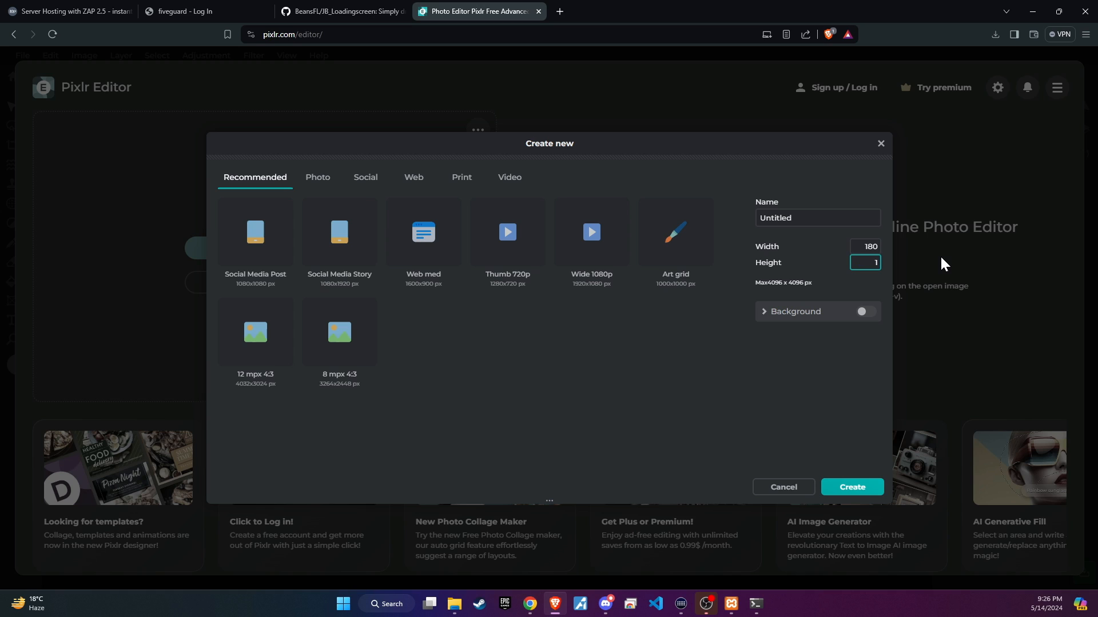
text(149)
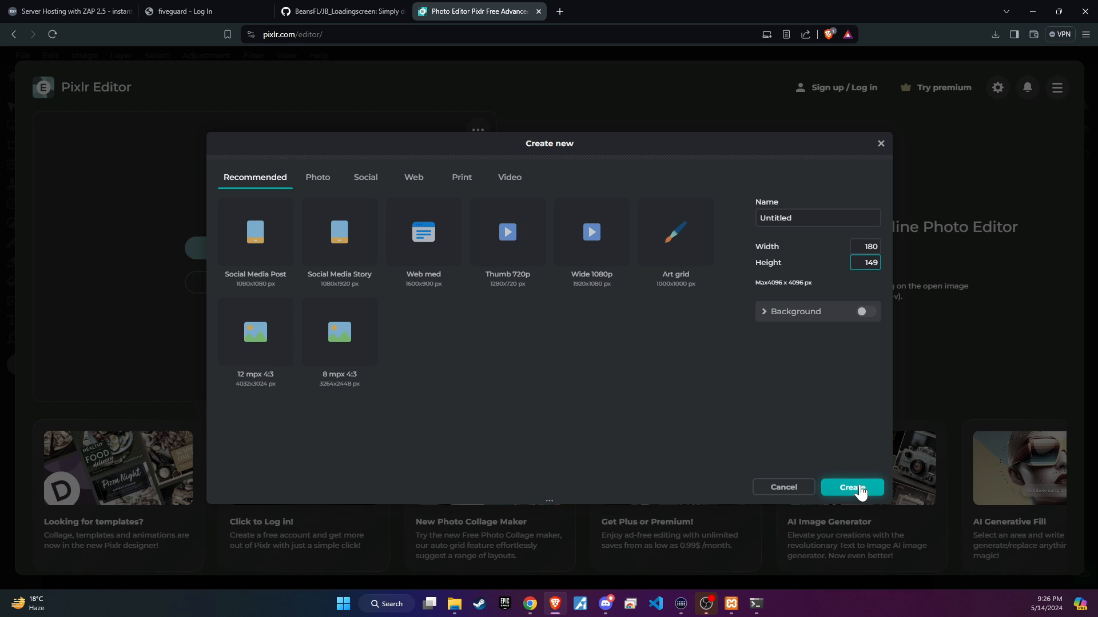
- Create the 180 × 149 canvas and save the Brave logo in PNG format
click(852, 487)
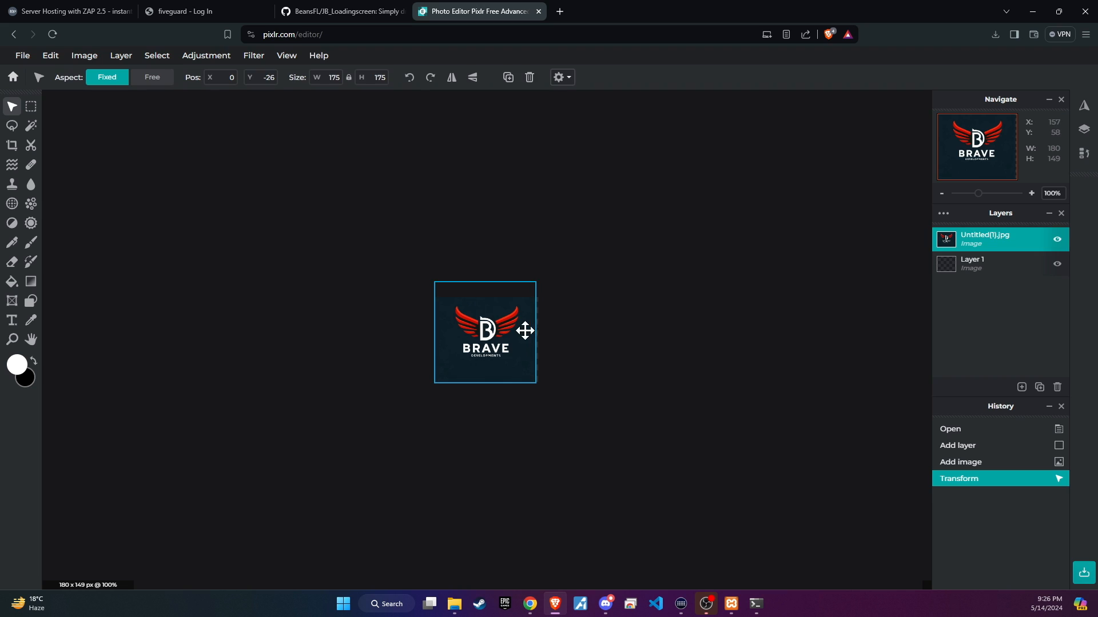
mouse_move(538, 284)
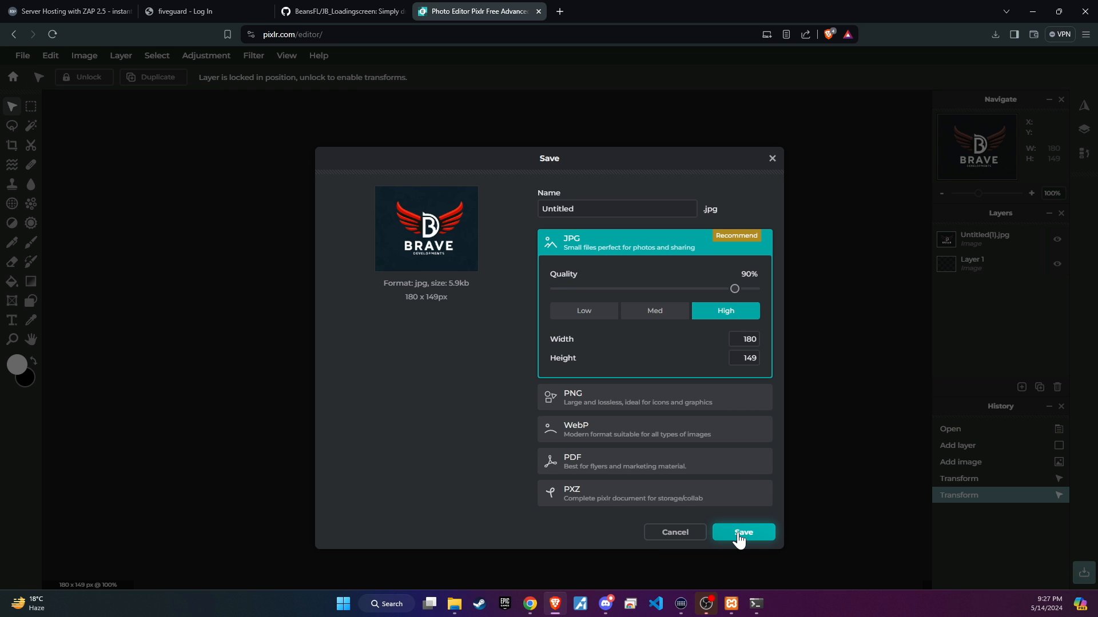
mouse_move(594, 429)
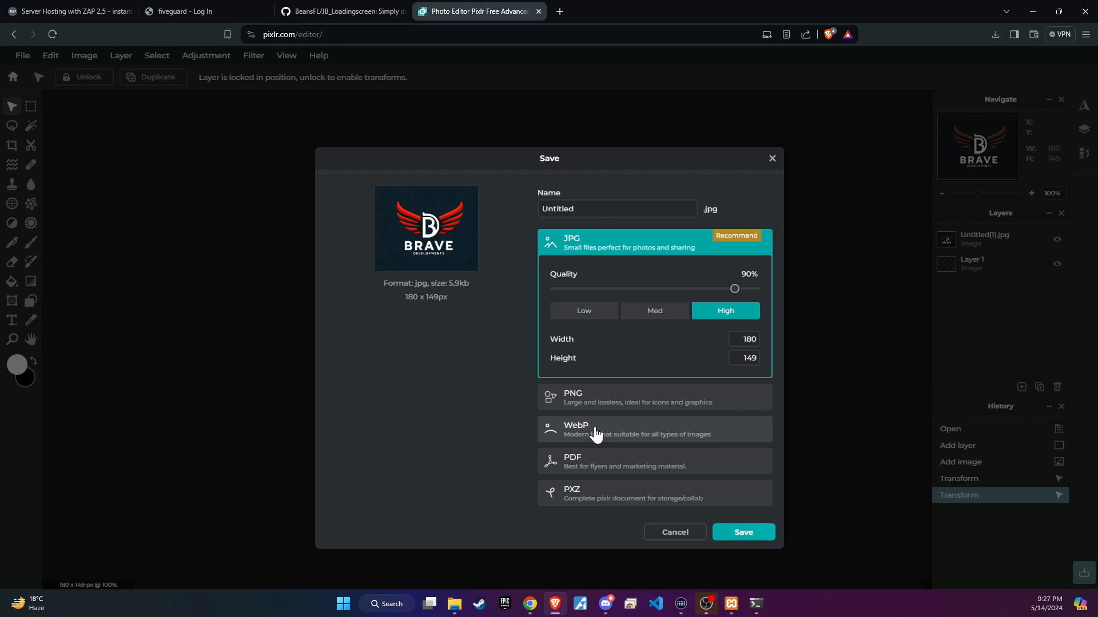
click(742, 532)
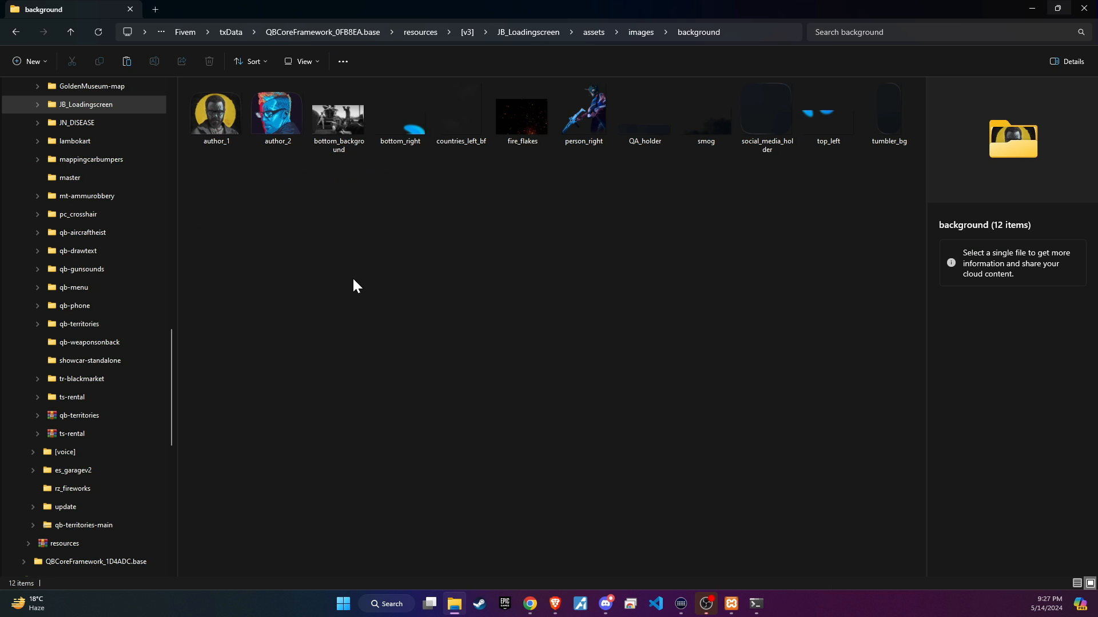
mouse_move(330, 262)
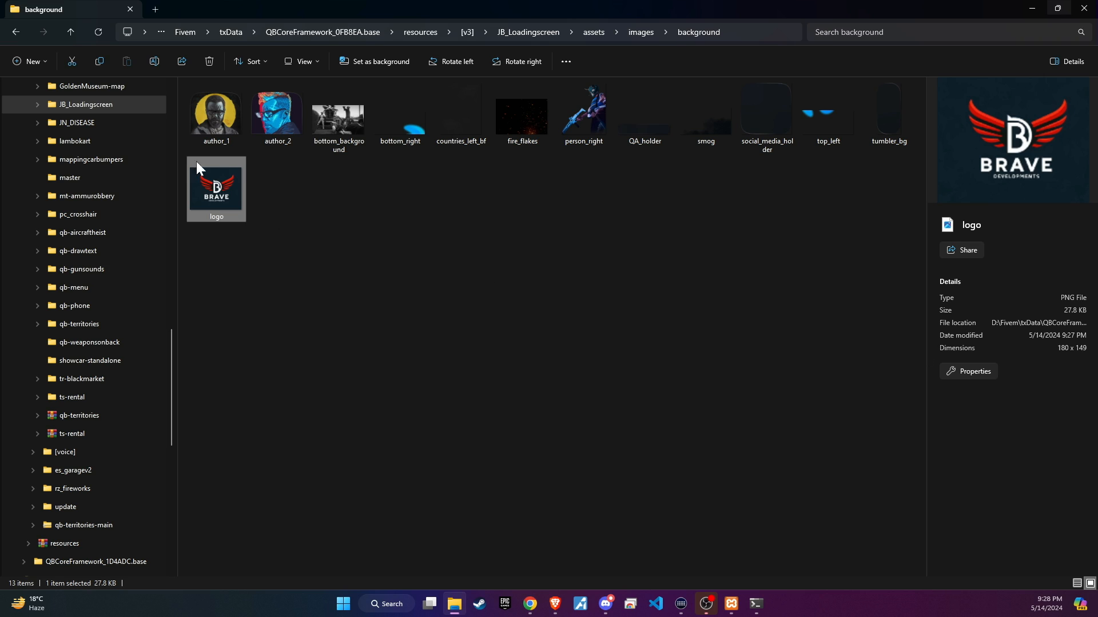
mouse_move(242, 149)
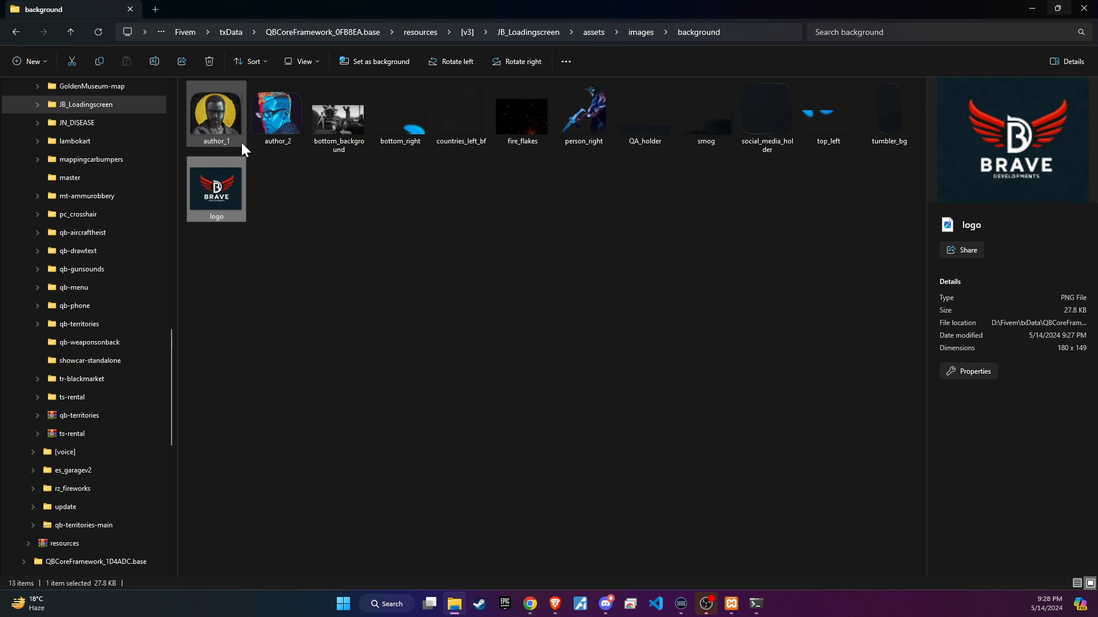
- Replace the old author_1 image with the renamed Brave logo, then open the js folder
right_click(216, 112)
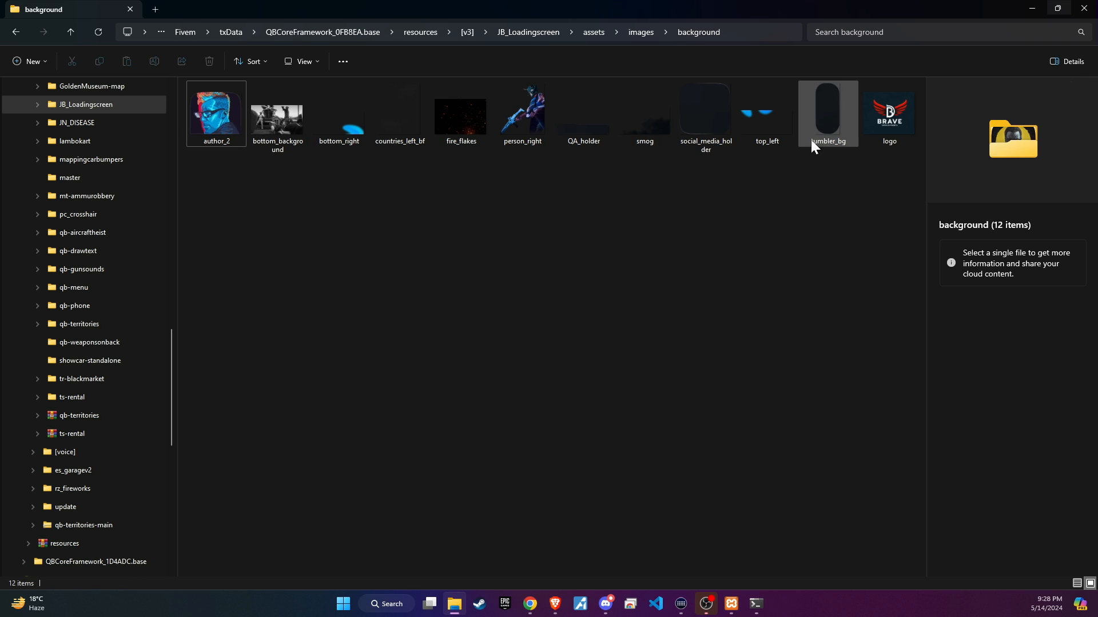
click(889, 112)
text(author_1)
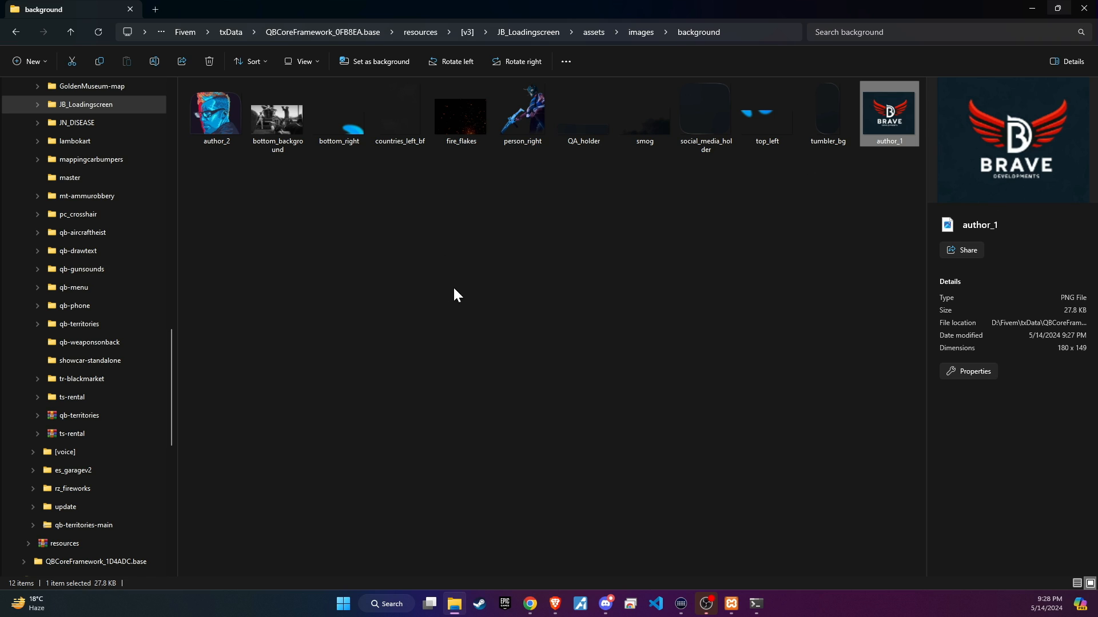
mouse_move(16, 32)
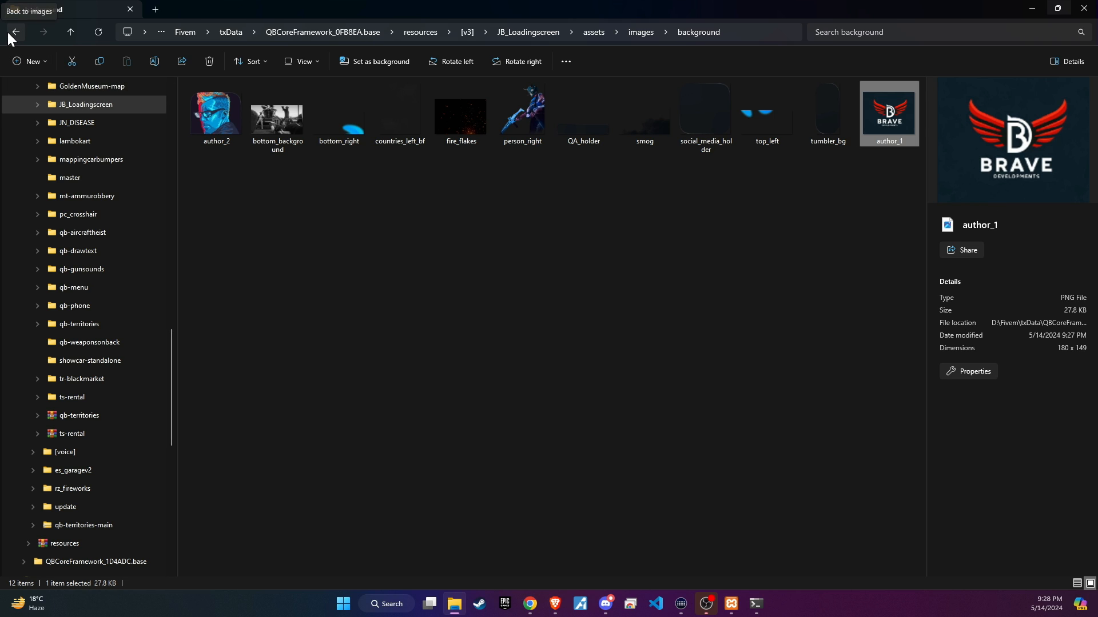
click(16, 31)
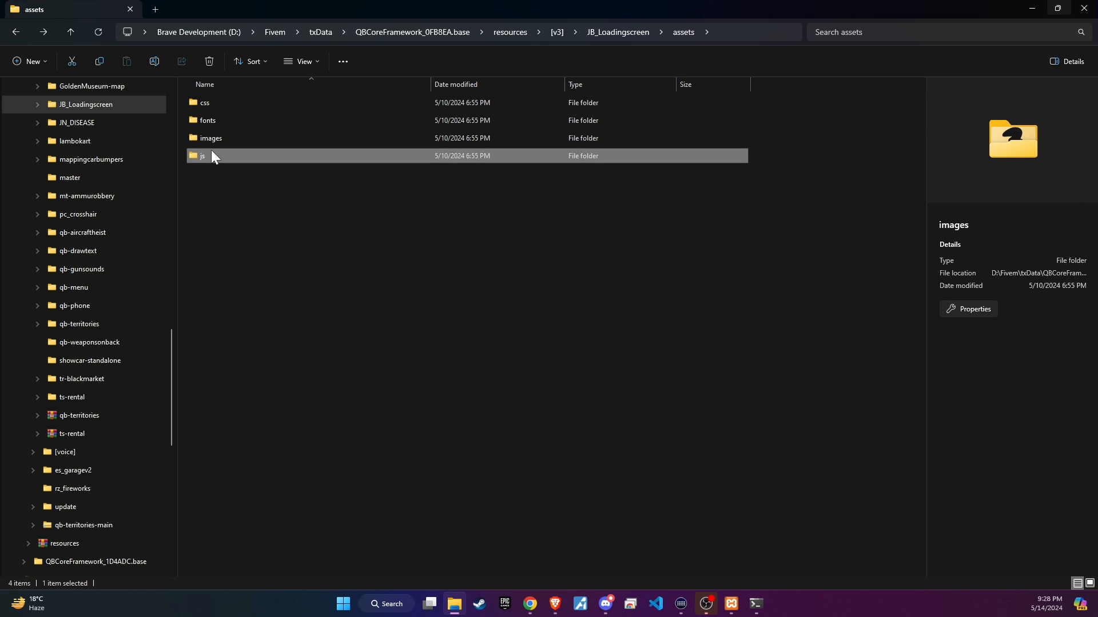
double_click(202, 156)
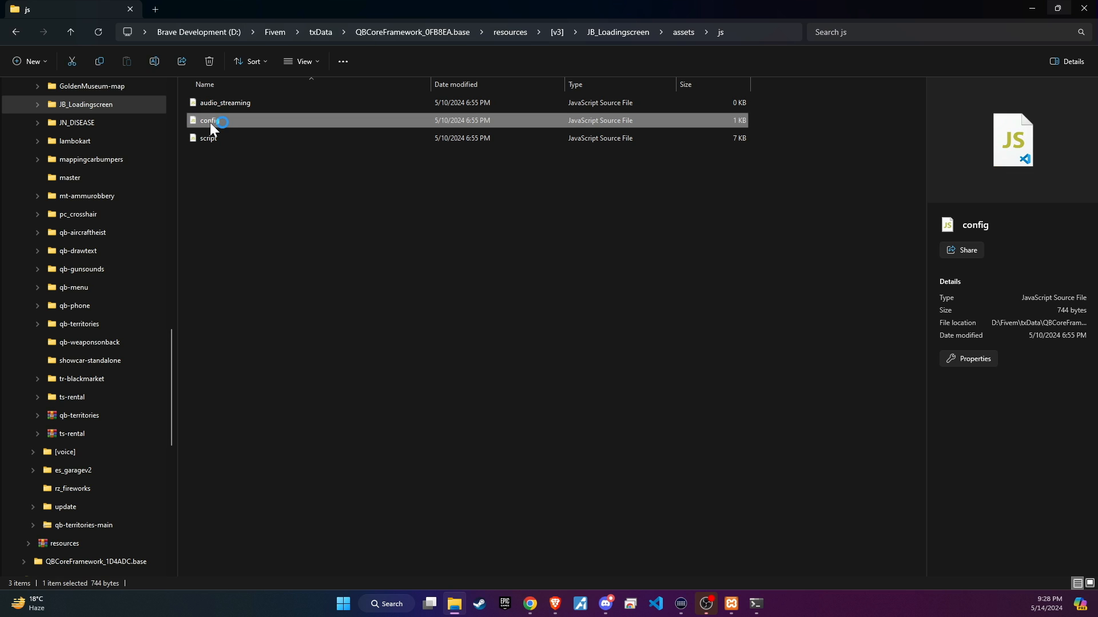
- Open config.mjs, set the first author name to Brave and the second role to Developer
double_click(210, 120)
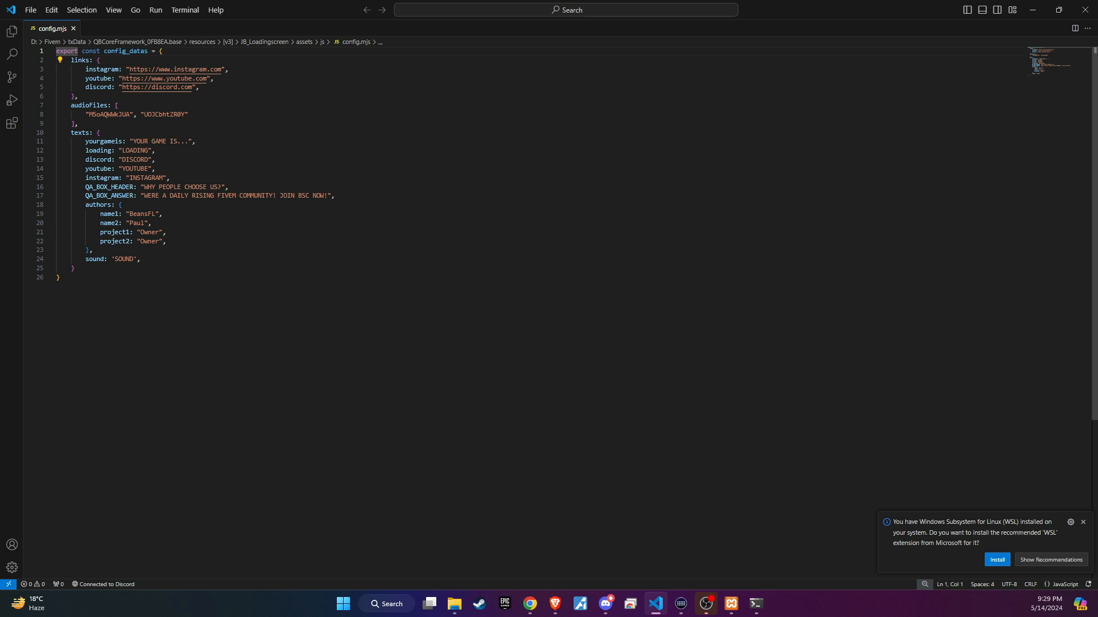
double_click(141, 214)
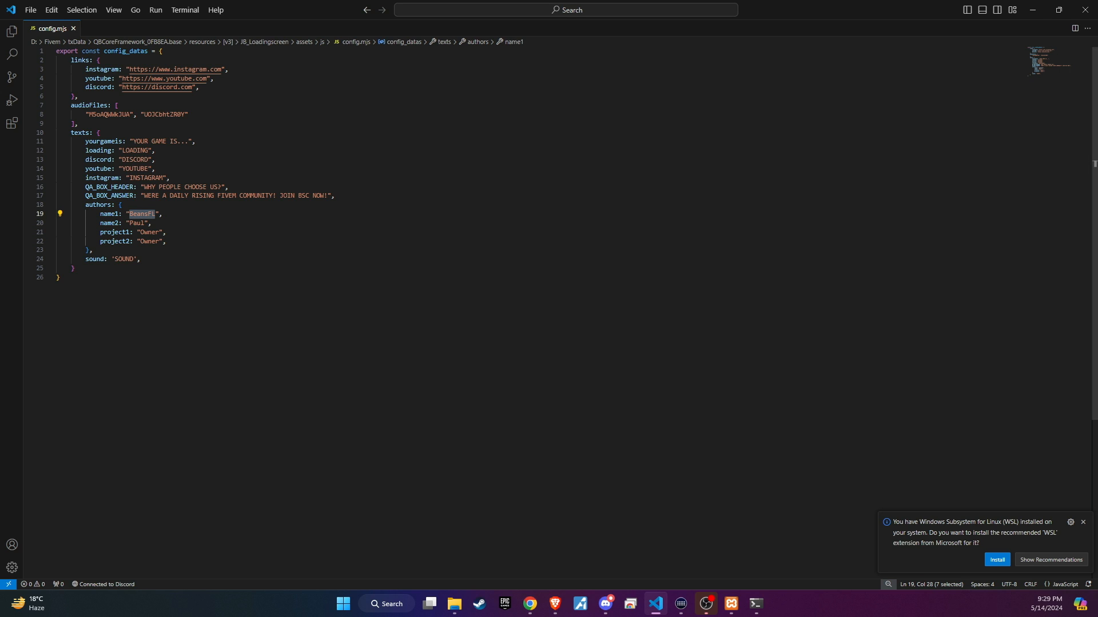
text(brave)
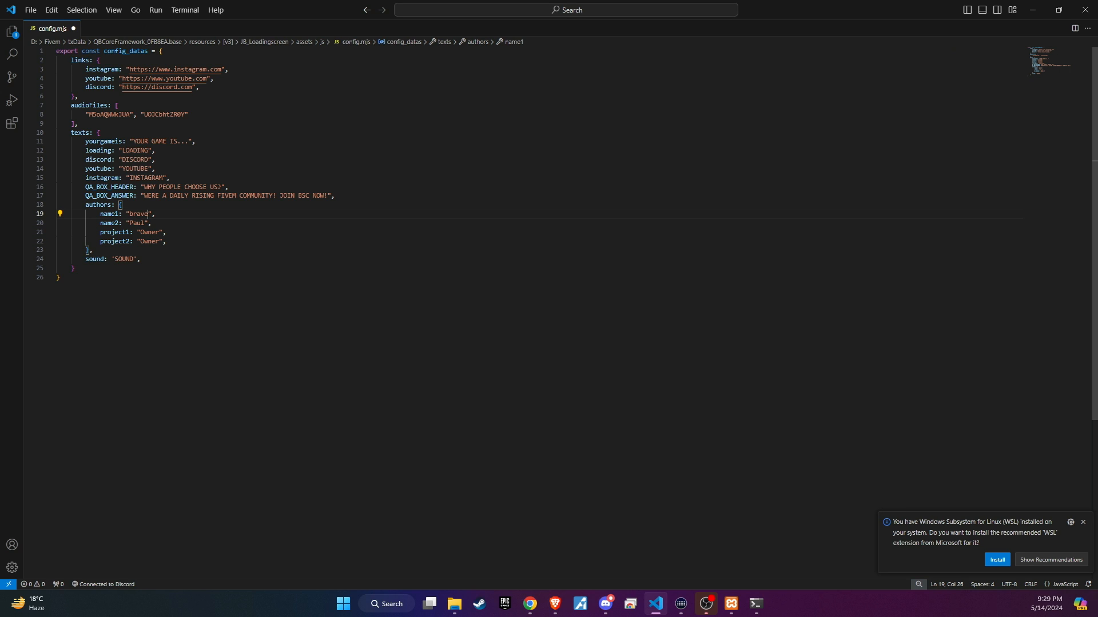
click(133, 214)
text(B)
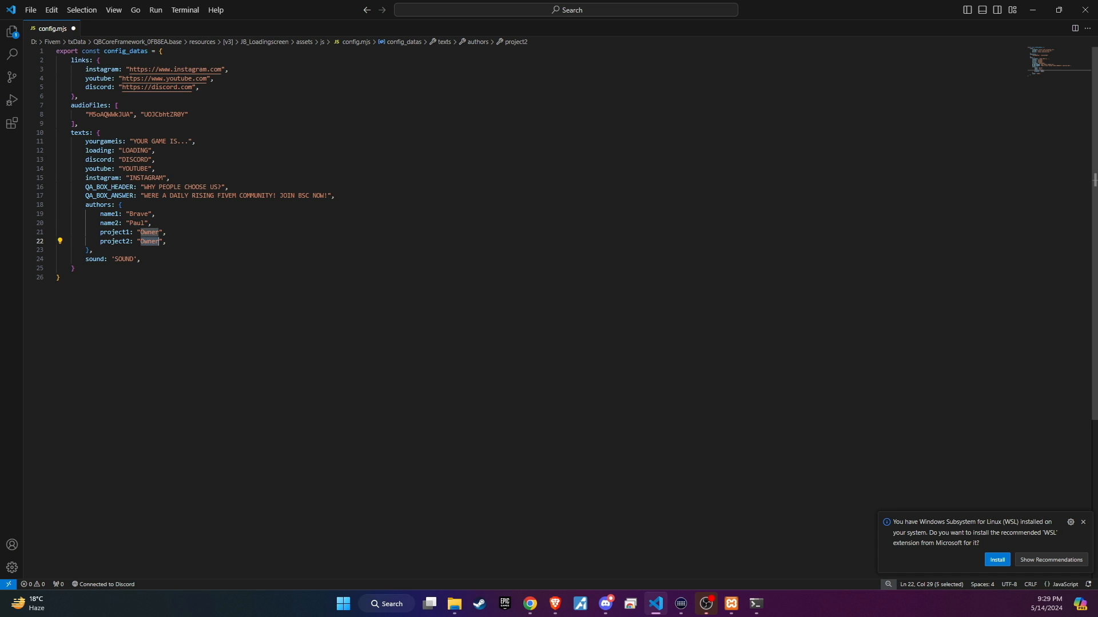
text(dd)
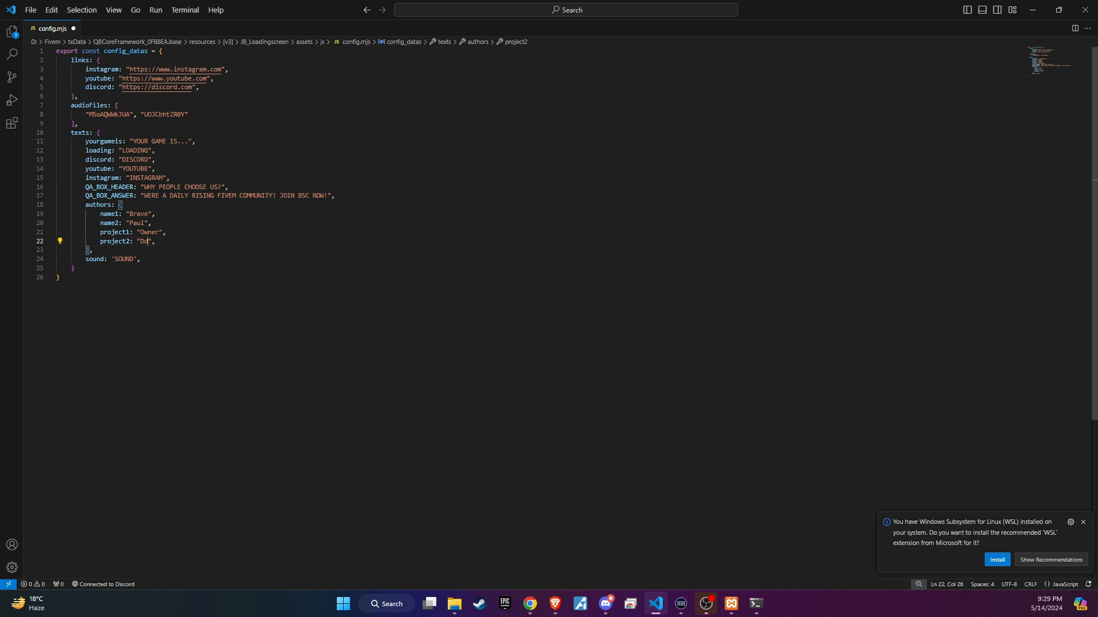
text(eveloper)
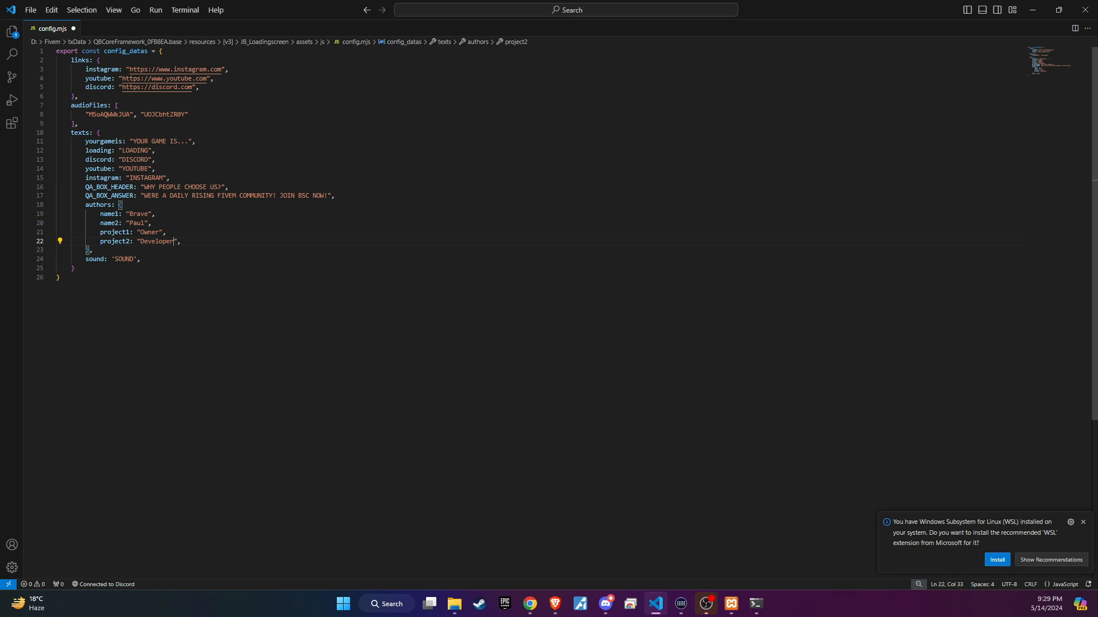
- Rename the second author to Balu and update the social links and CodeIN message
double_click(136, 223)
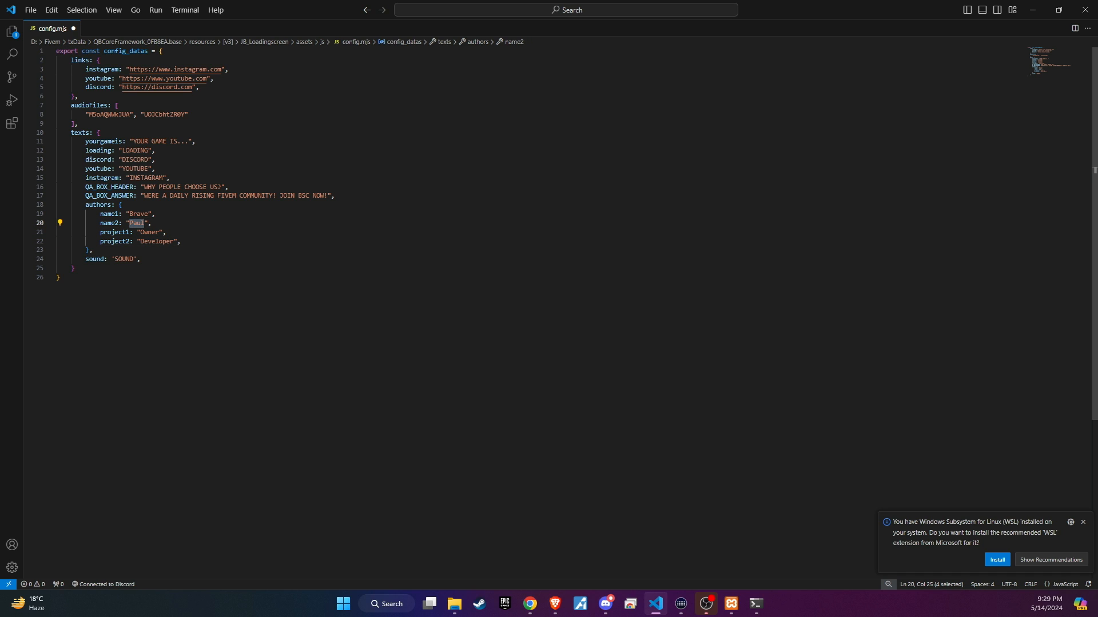
text(Bal)
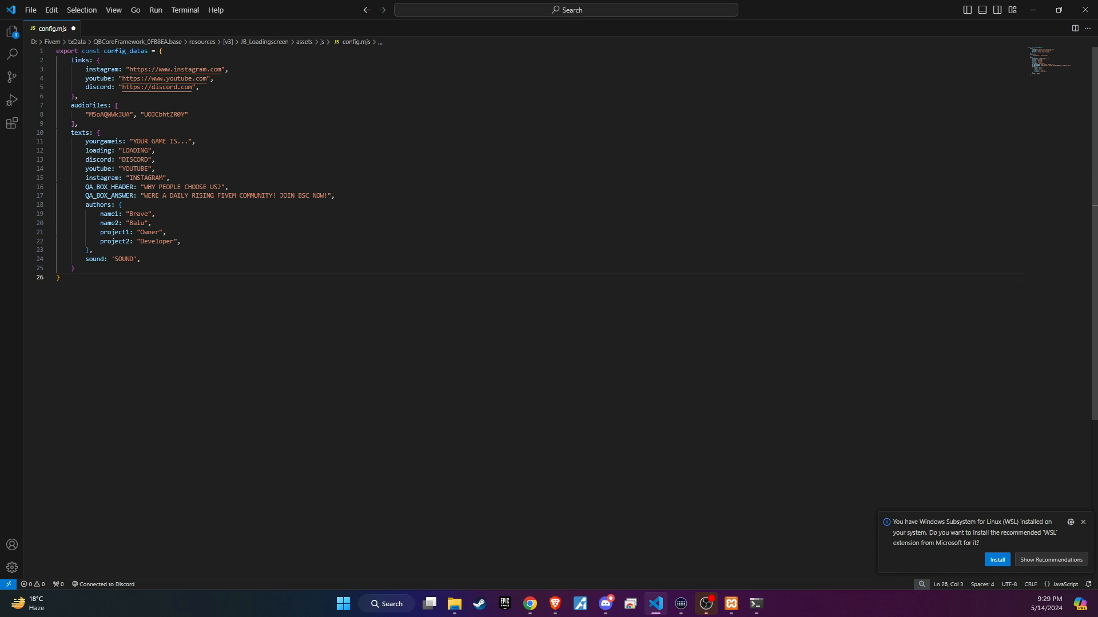
mouse_move(173, 69)
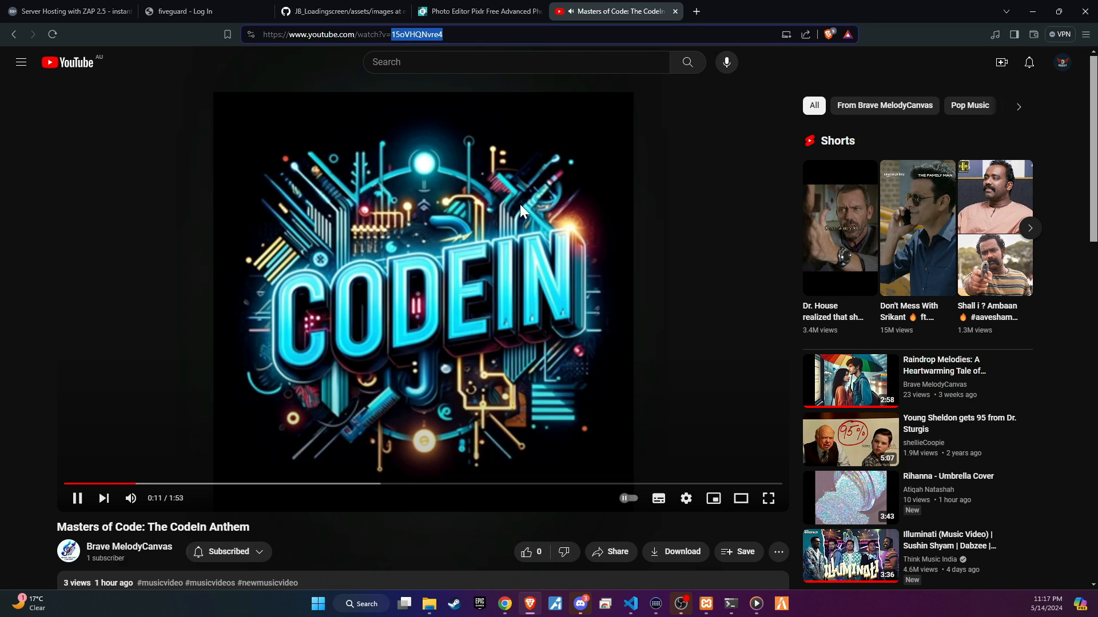
mouse_move(487, 254)
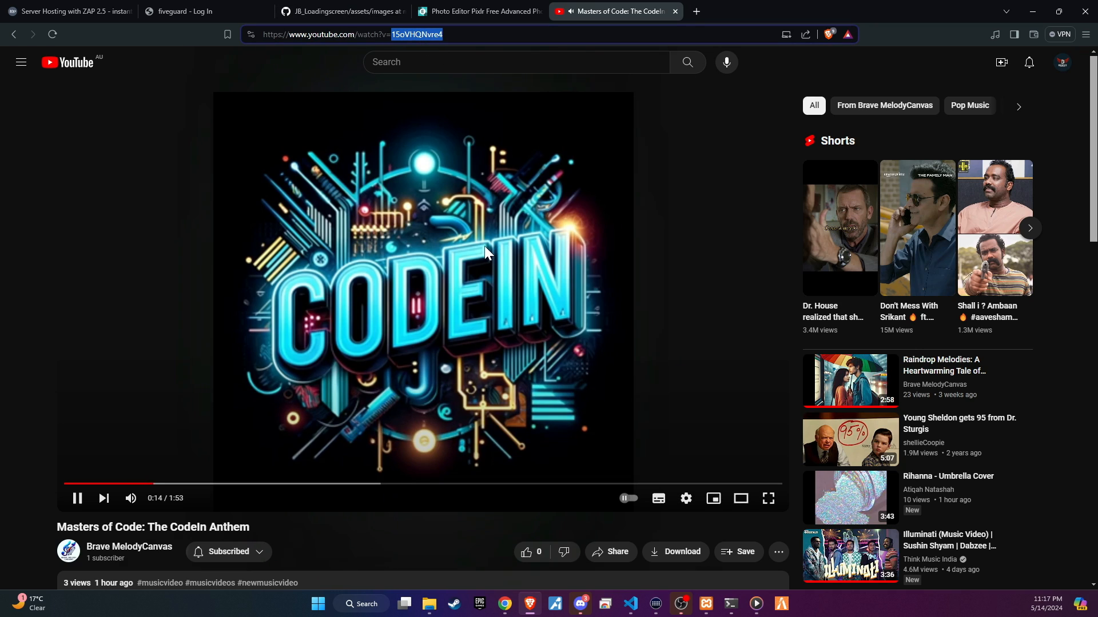
click(629, 608)
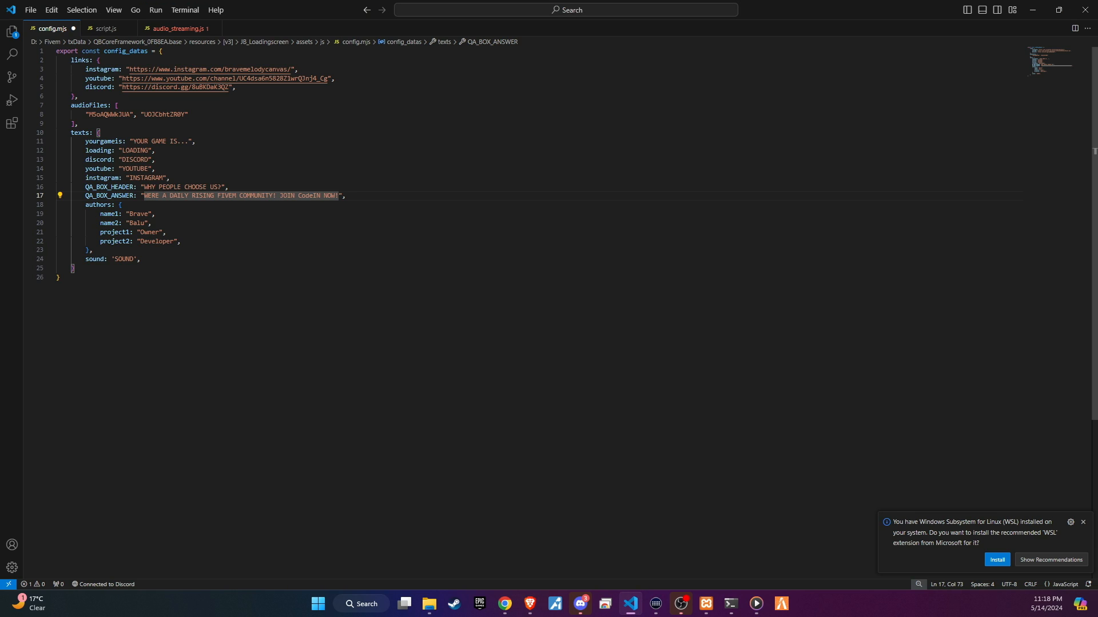
- Paste YouTube video ID 1SoVHQNvre4 over the first audioFiles ID in config.mjs
double_click(108, 114)
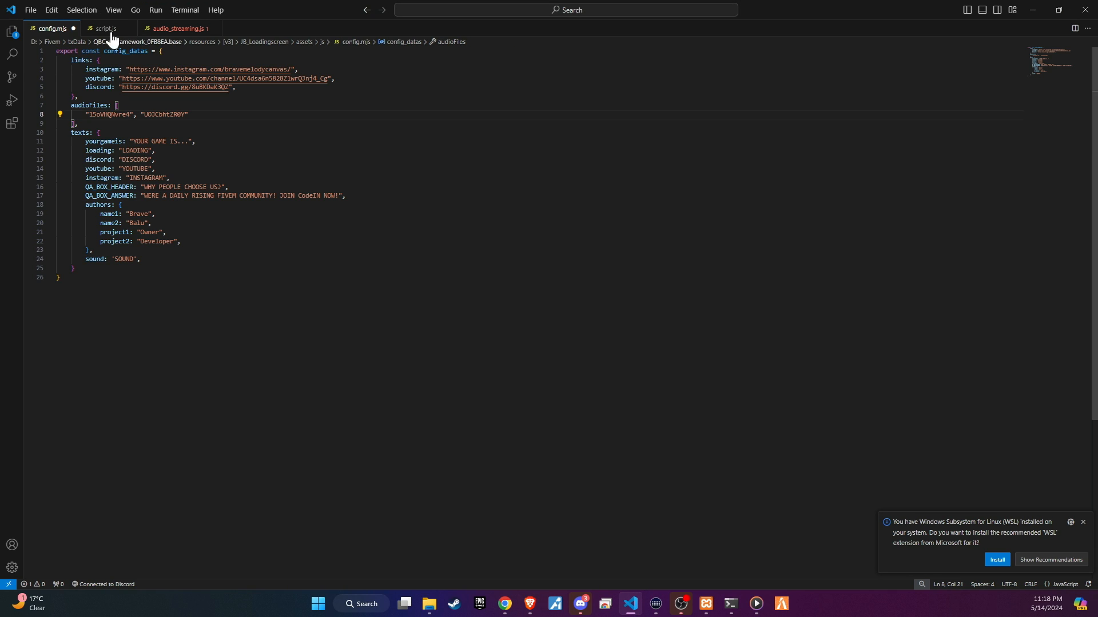
double_click(109, 116)
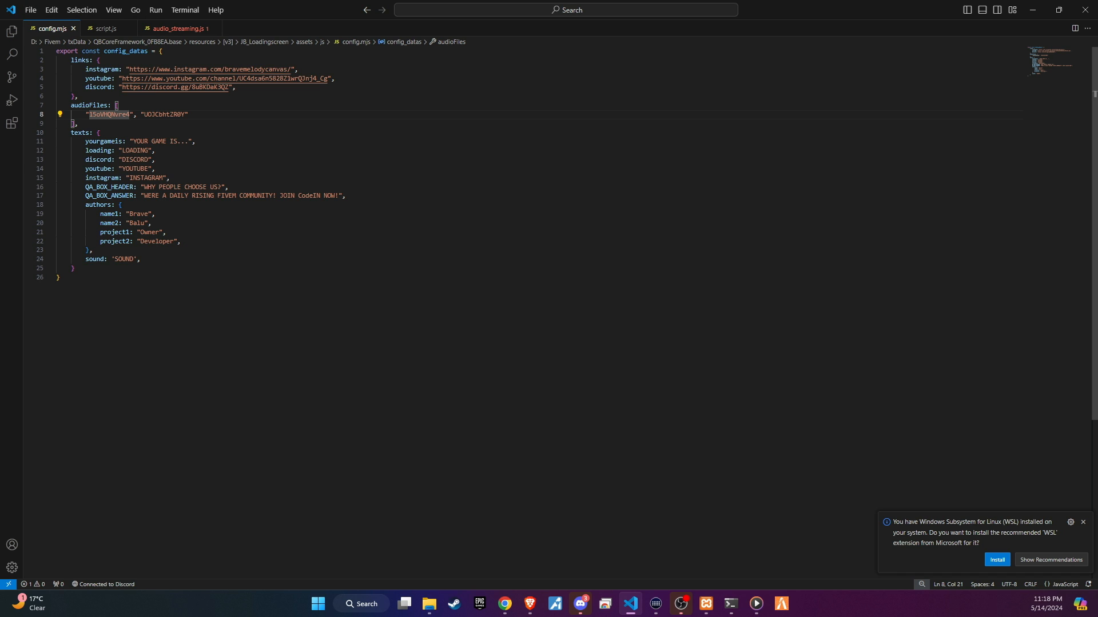
click(168, 178)
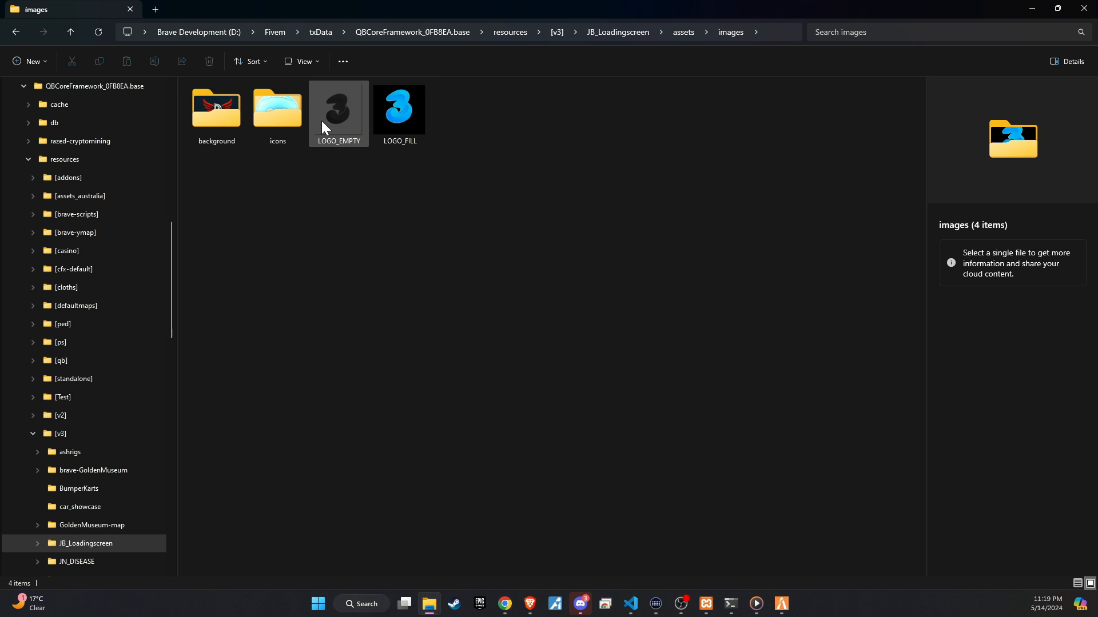
- Preview the LOGO_EMPTY image in Photos, then delete it from the images folder
click(338, 112)
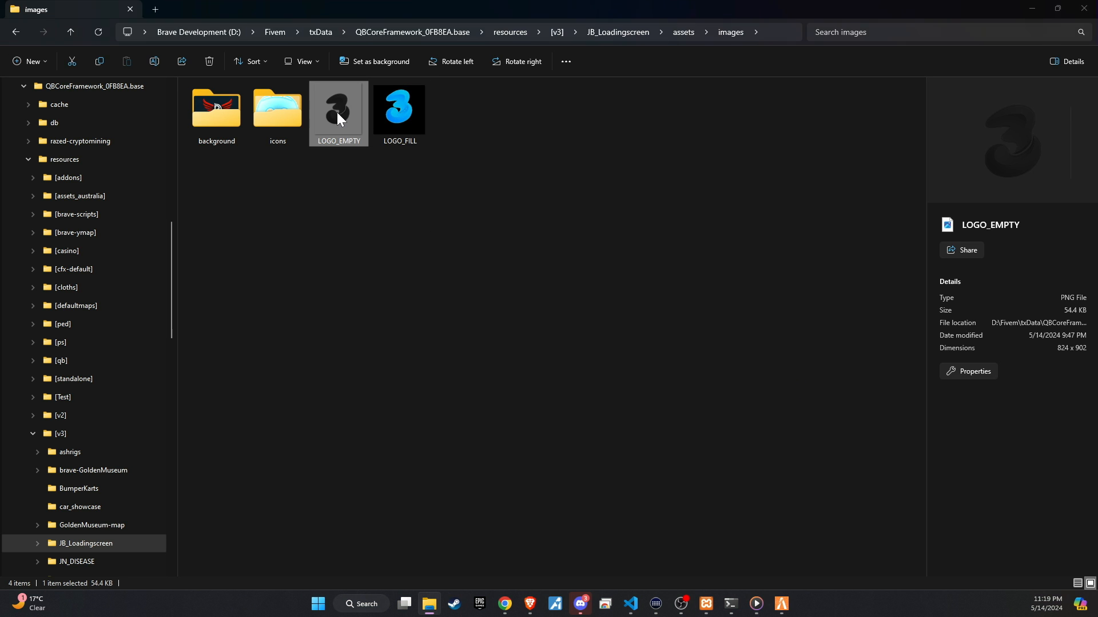
double_click(338, 112)
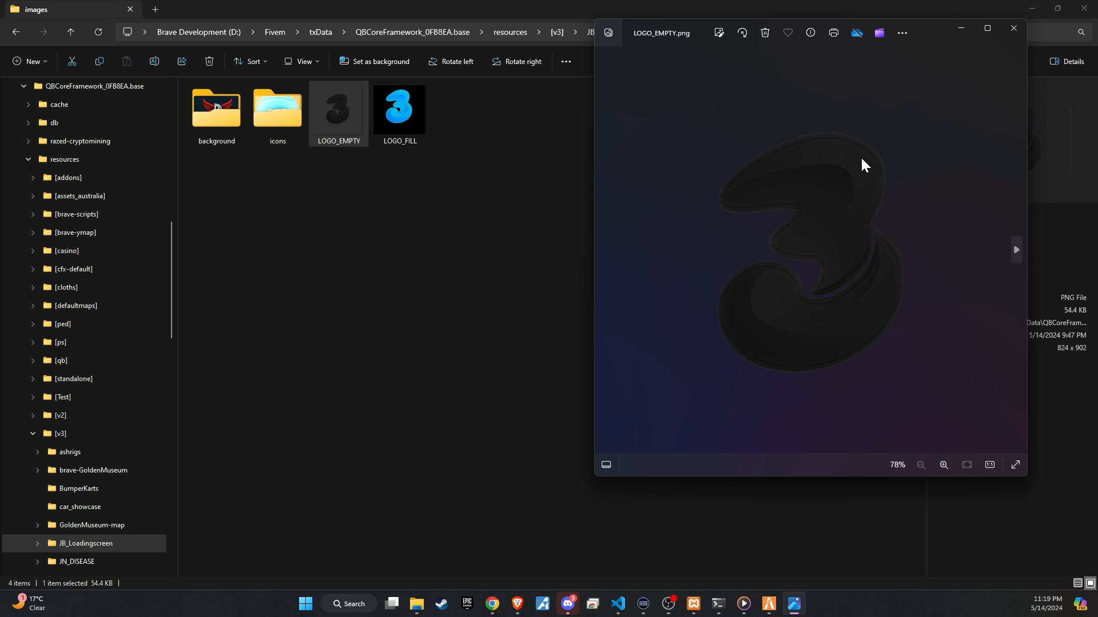
mouse_move(362, 168)
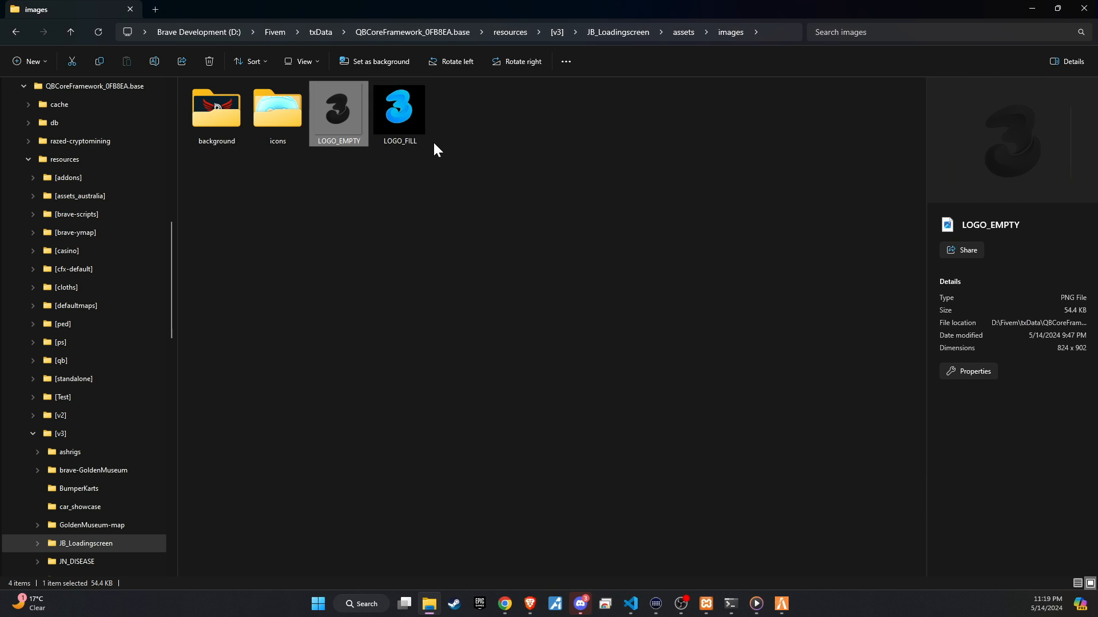
mouse_move(350, 133)
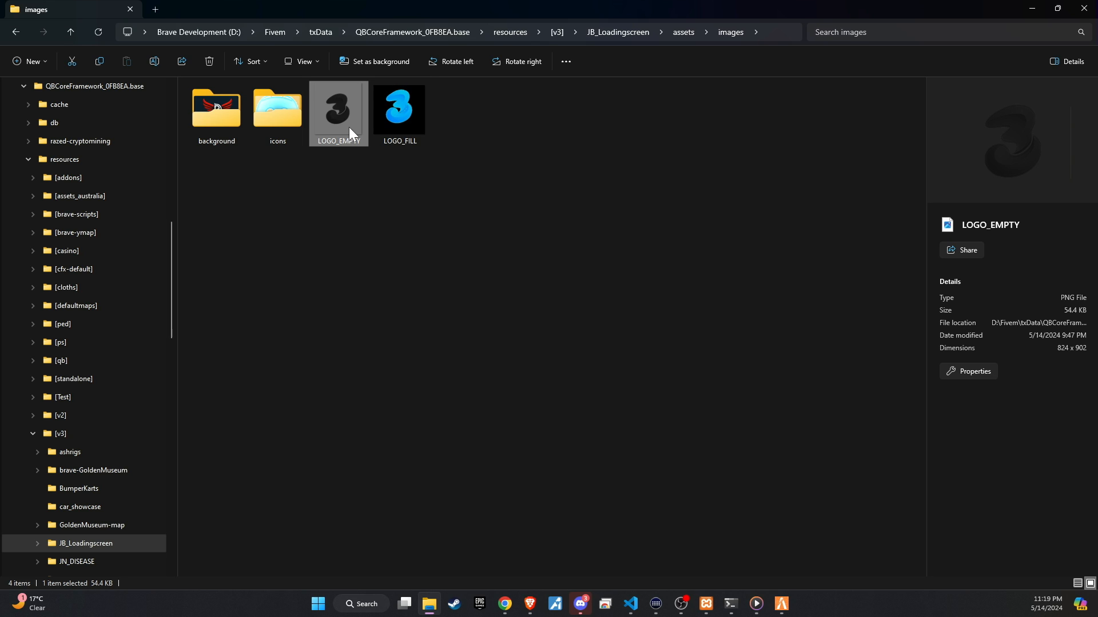
mouse_move(336, 128)
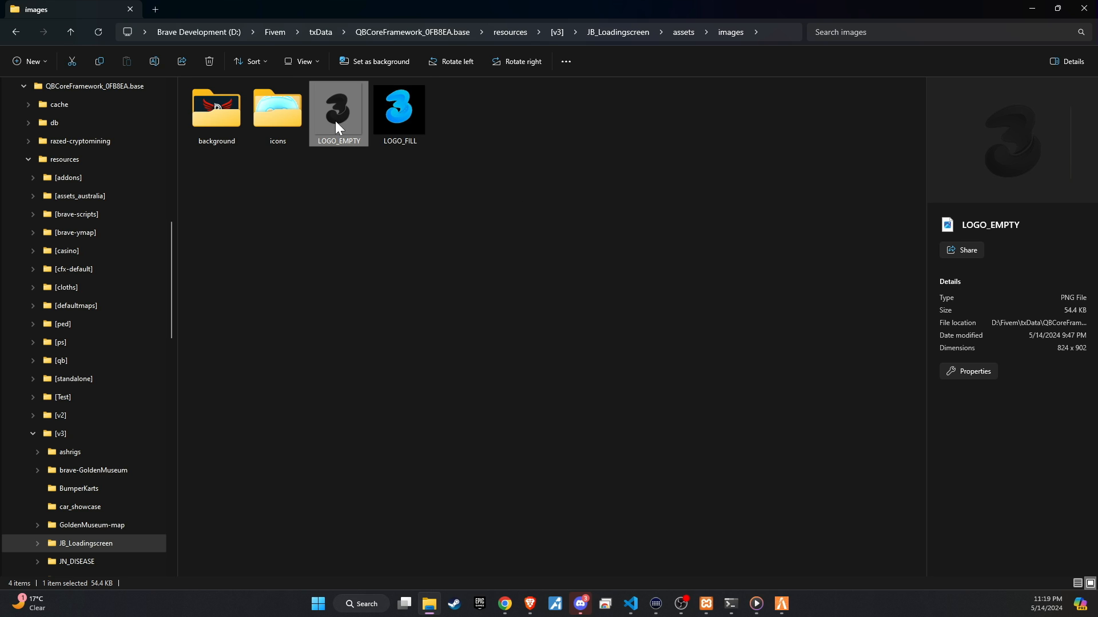
key(Delete)
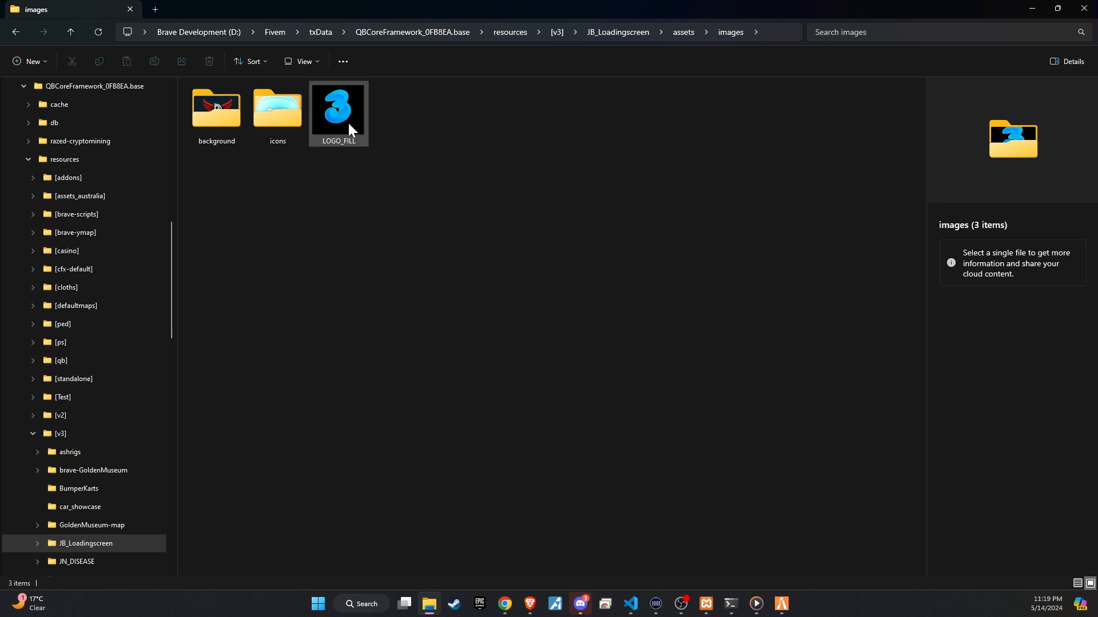
mouse_move(341, 116)
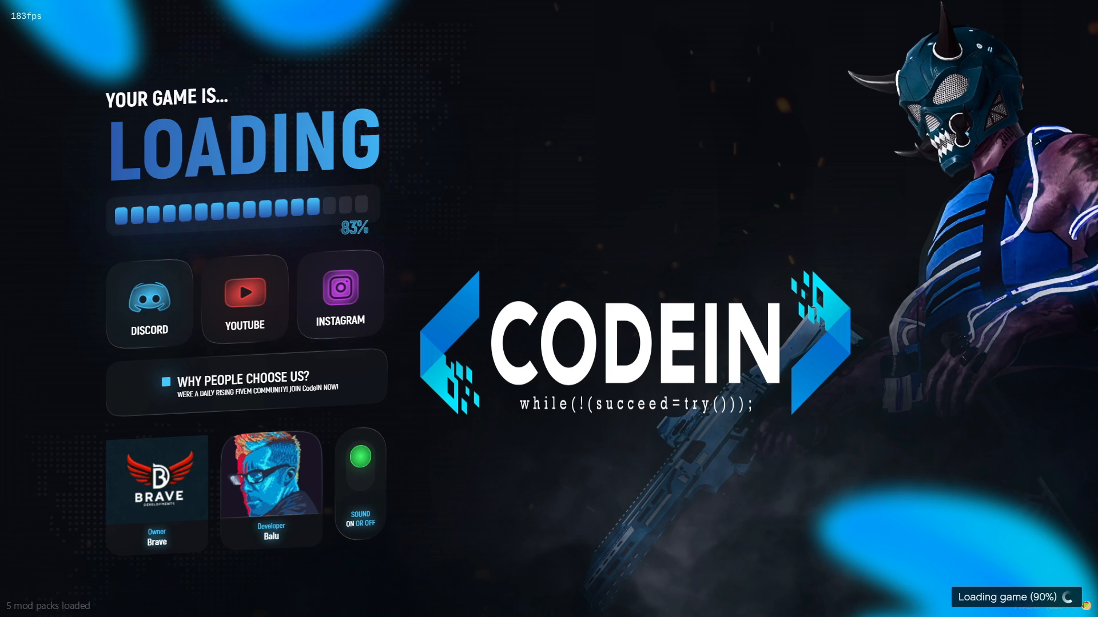
mouse_move(770, 481)
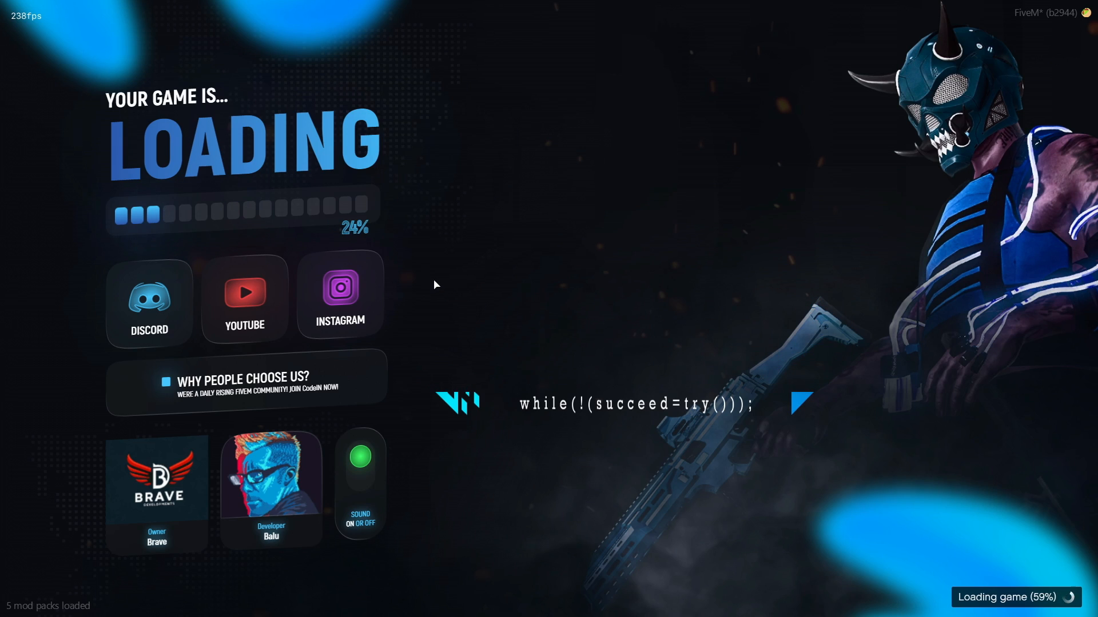
mouse_move(352, 470)
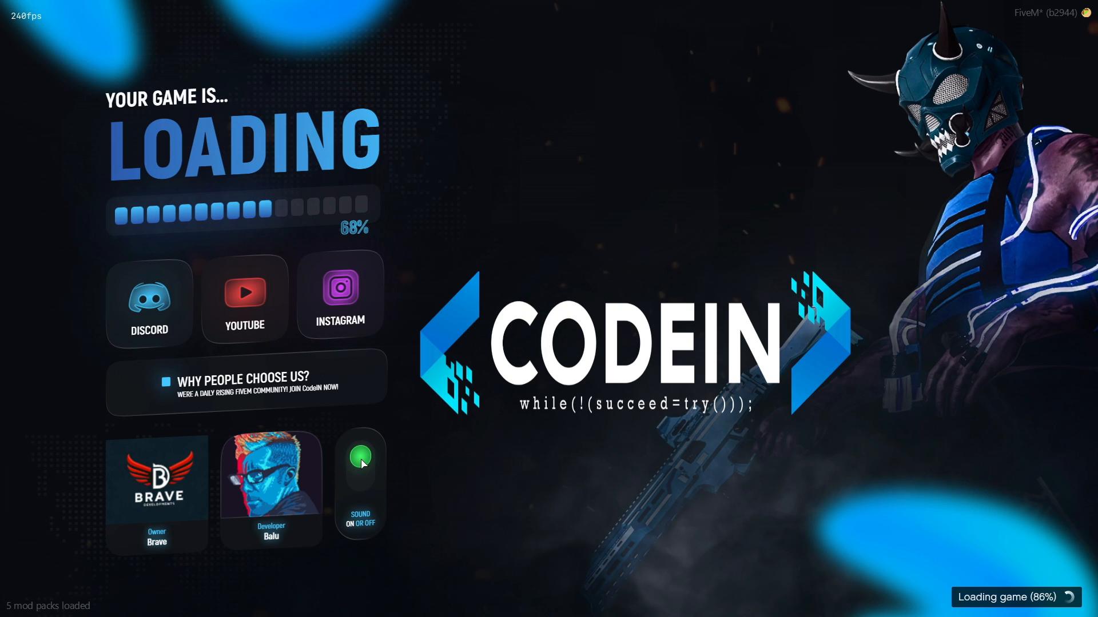
click(359, 466)
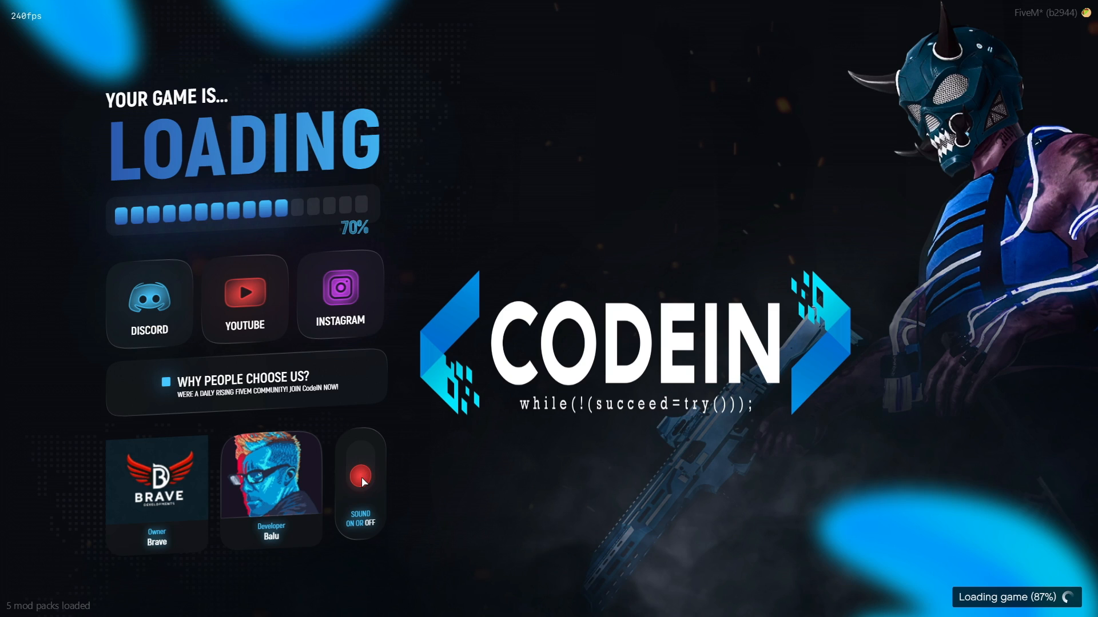
click(359, 474)
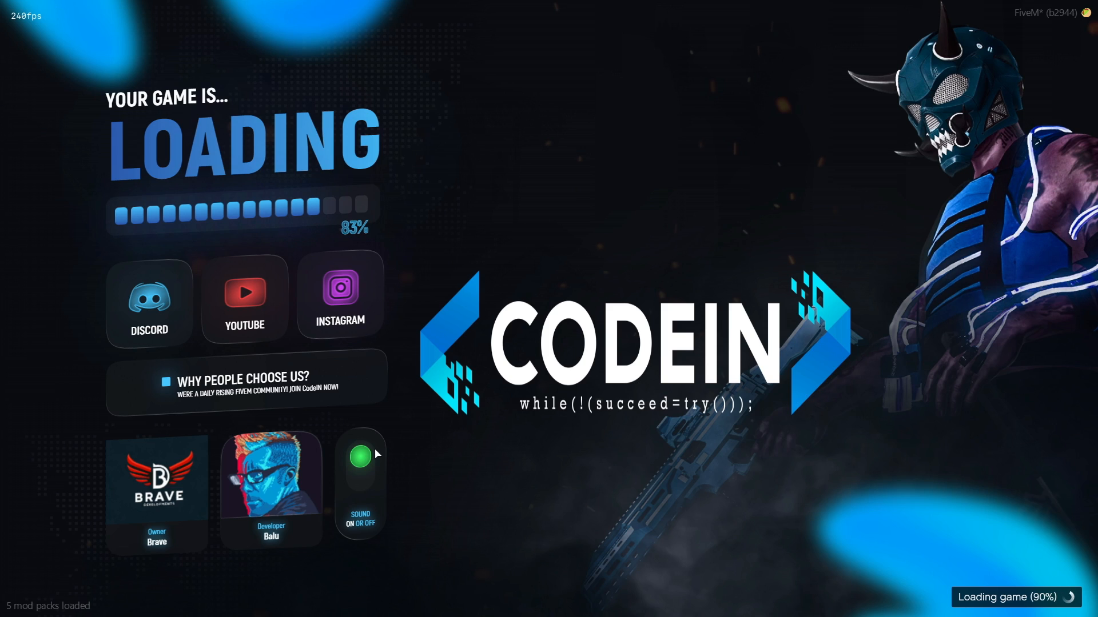
mouse_move(381, 481)
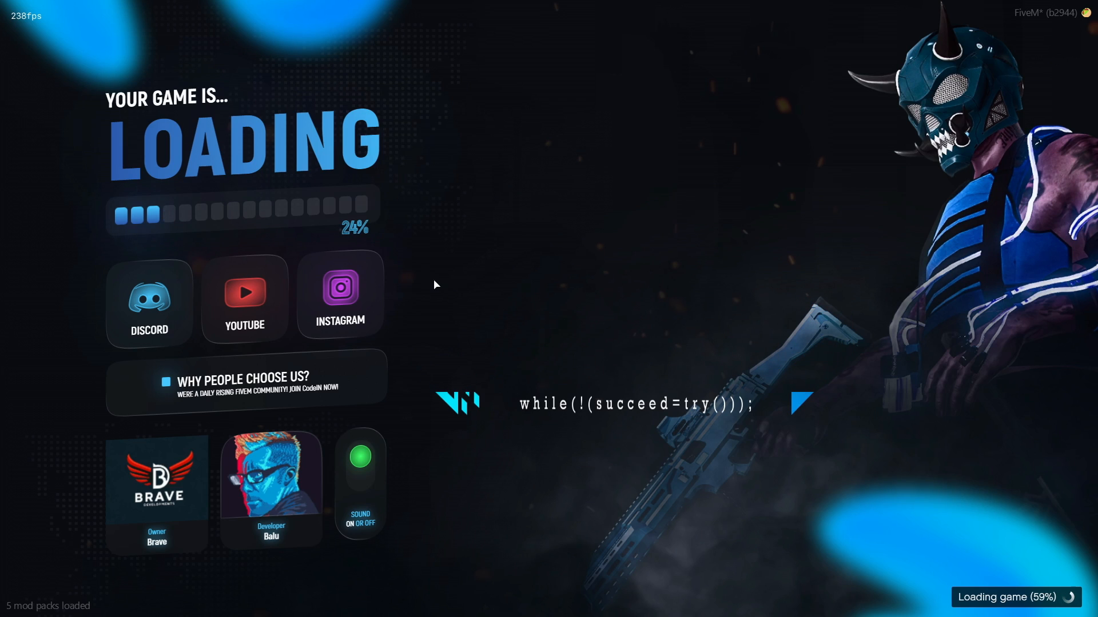
mouse_move(384, 375)
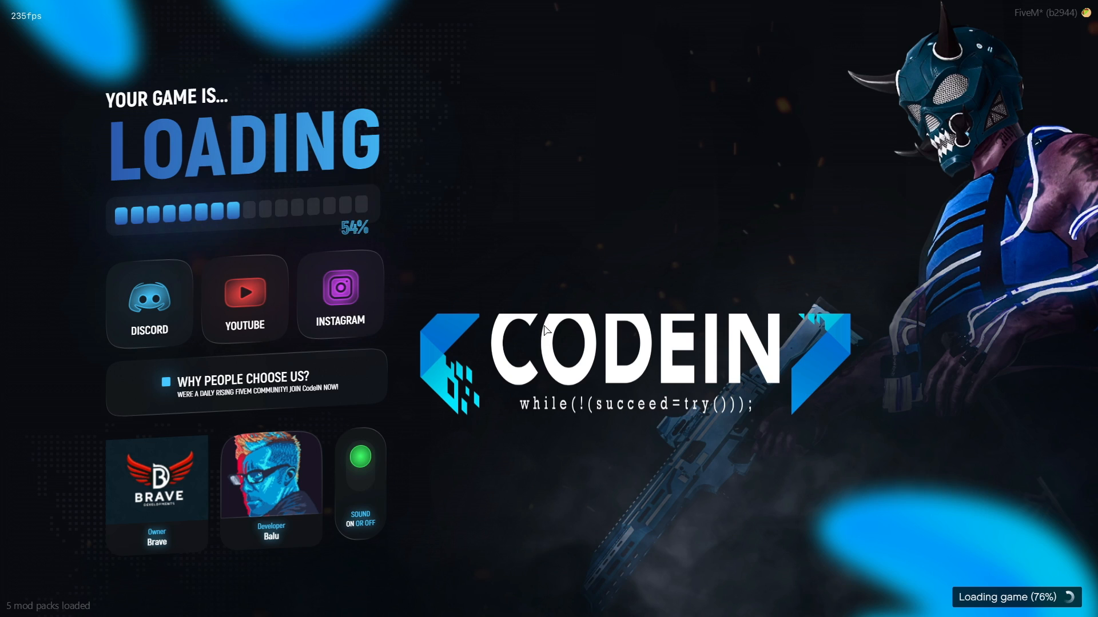
mouse_move(378, 539)
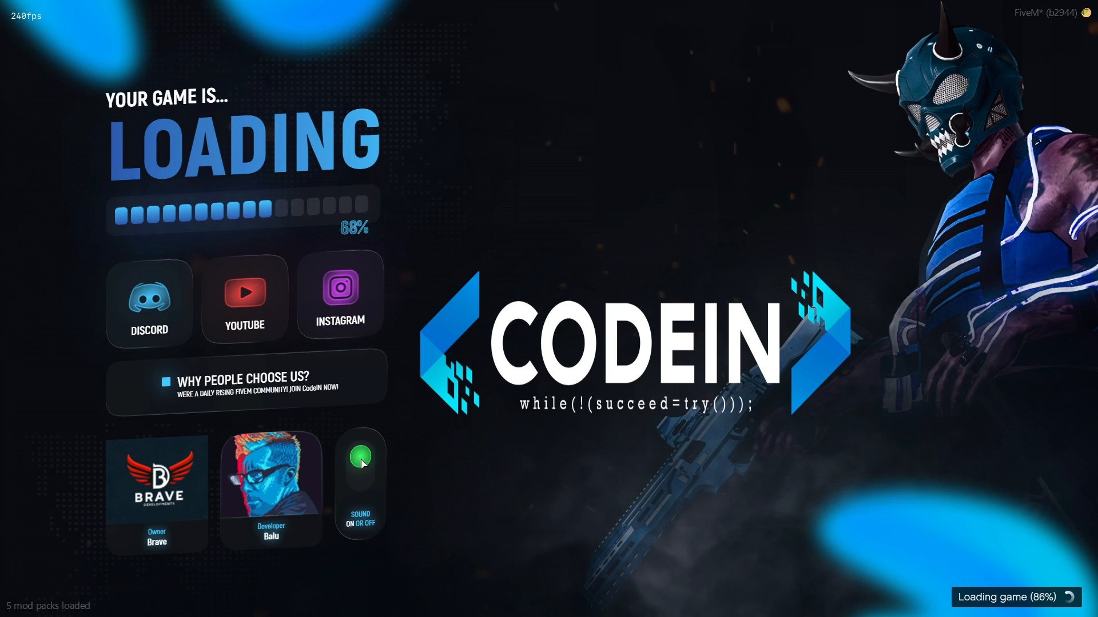
click(359, 462)
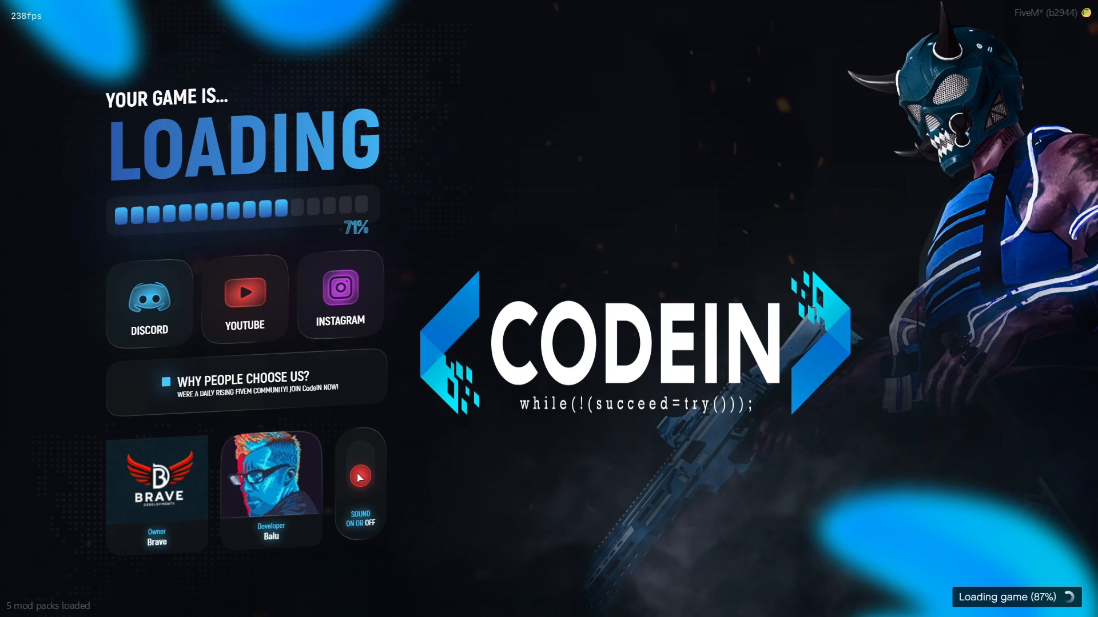
click(359, 477)
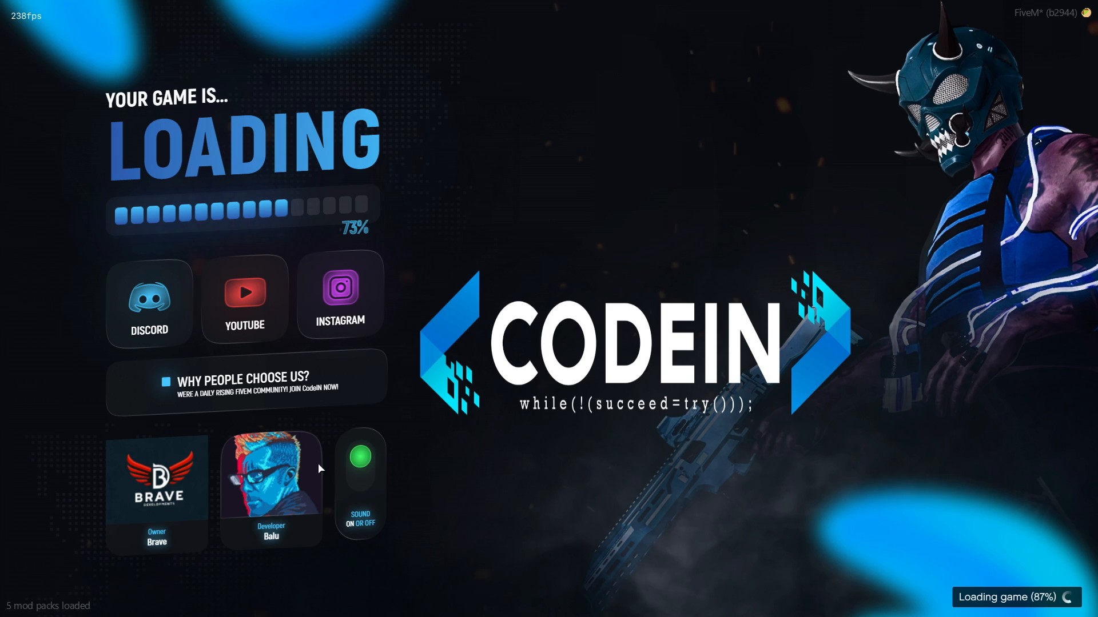
mouse_move(337, 451)
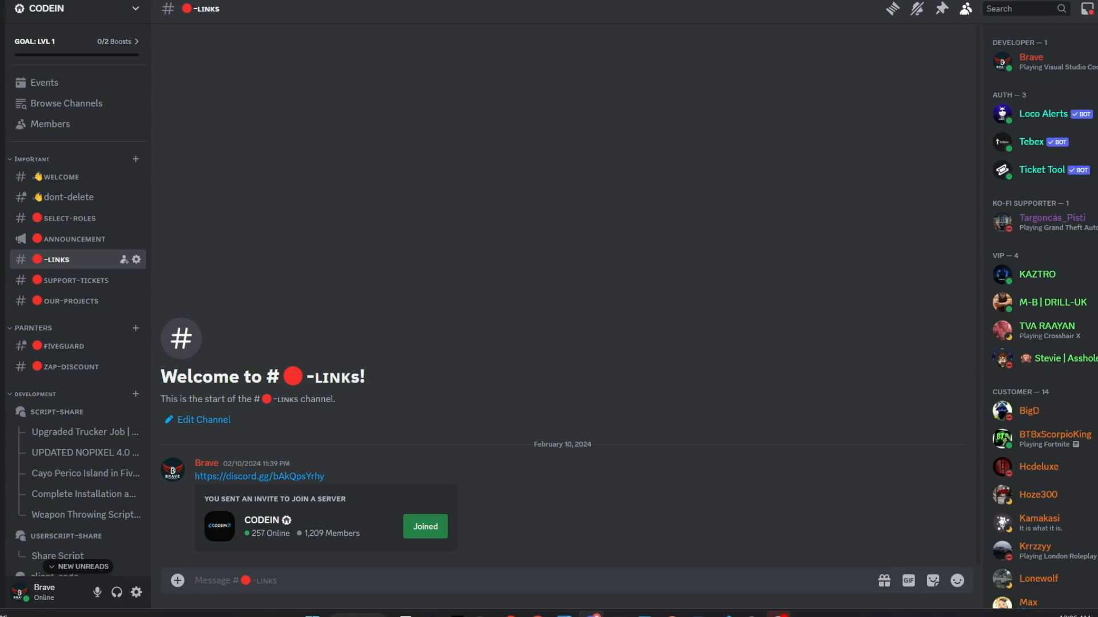
mouse_move(288, 390)
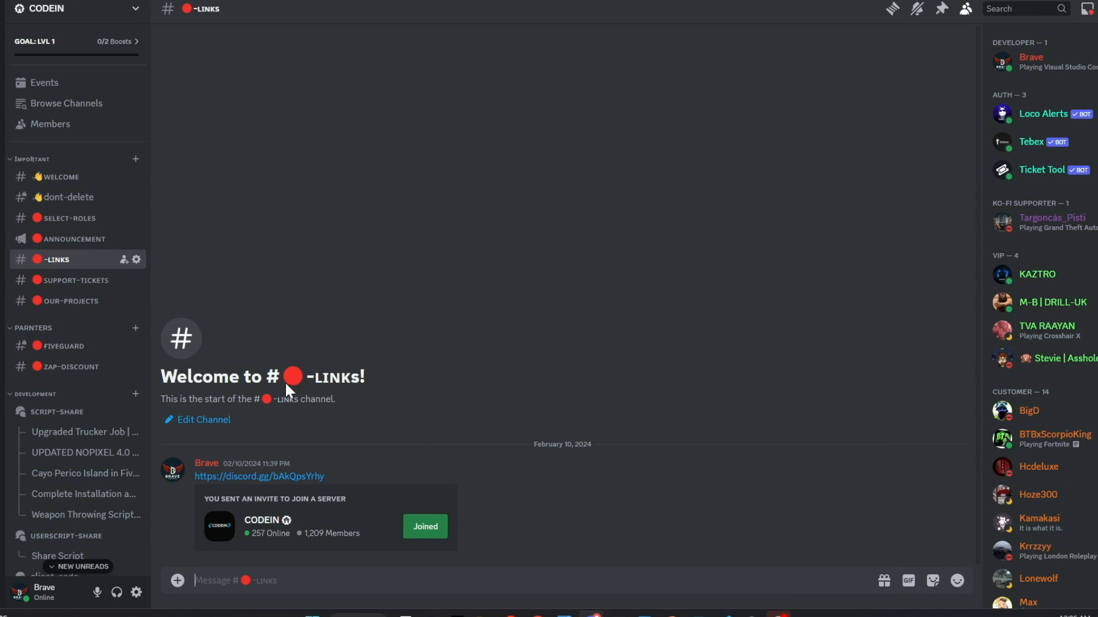
mouse_move(318, 545)
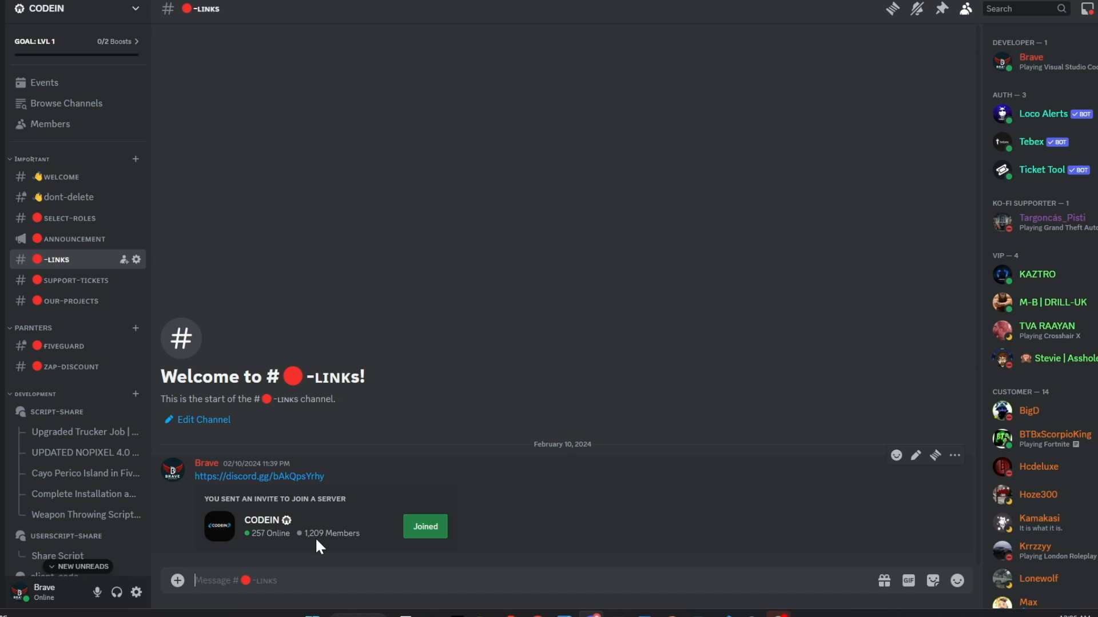
mouse_move(231, 321)
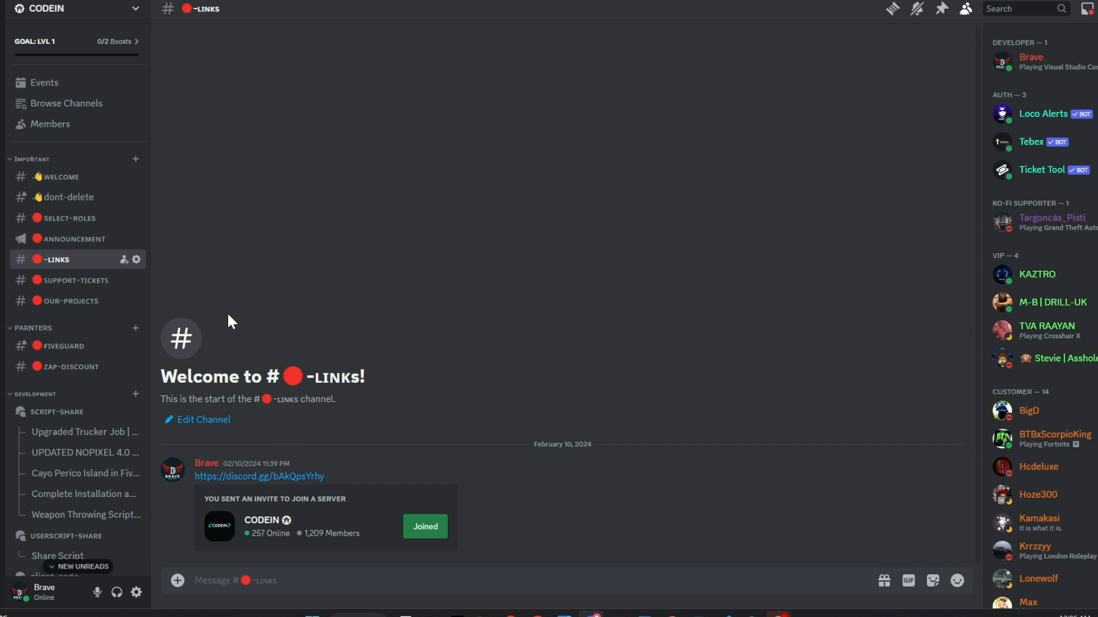
mouse_move(145, 350)
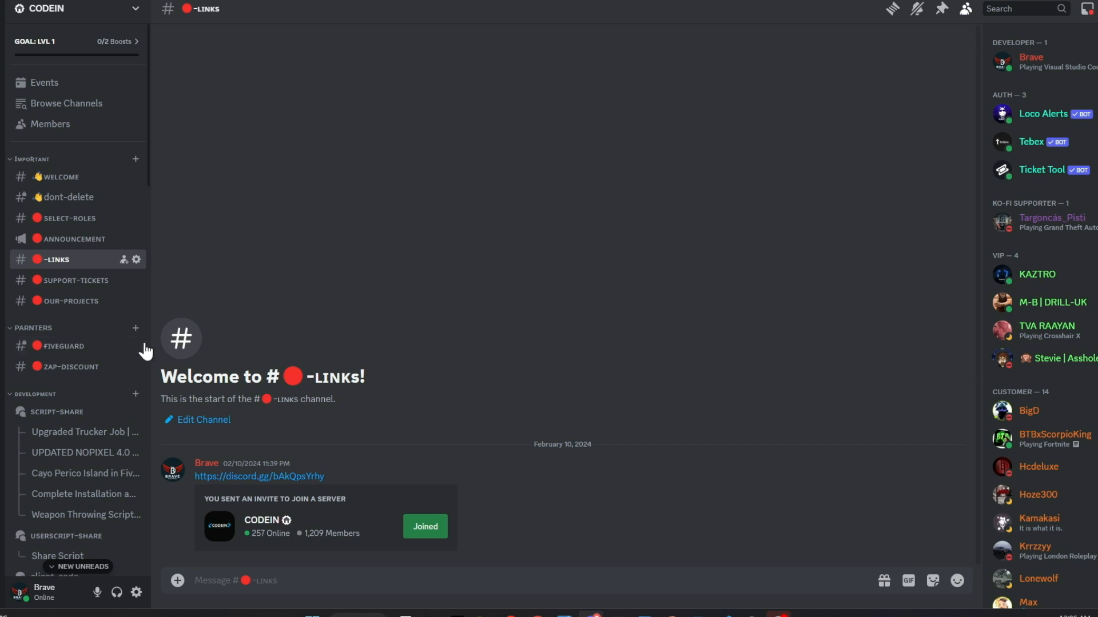
- Switch to the CODEIN server's welcome channel to view the bot greetings
click(62, 177)
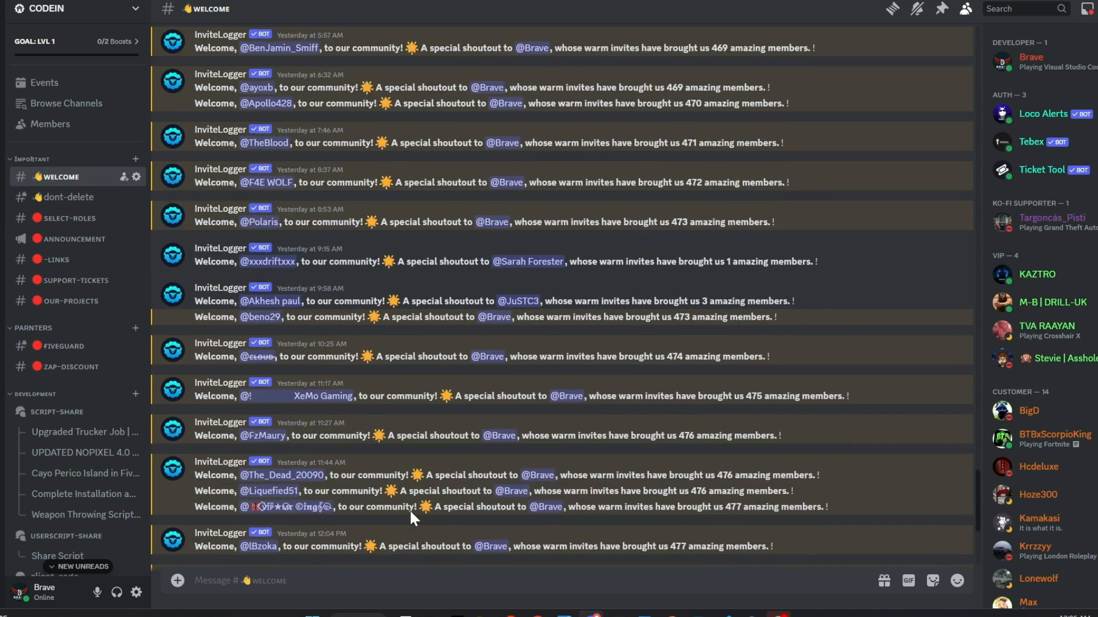
- Browse the script-share forum posts, including Jim Mining installation, and the userscript-share forum
click(58, 411)
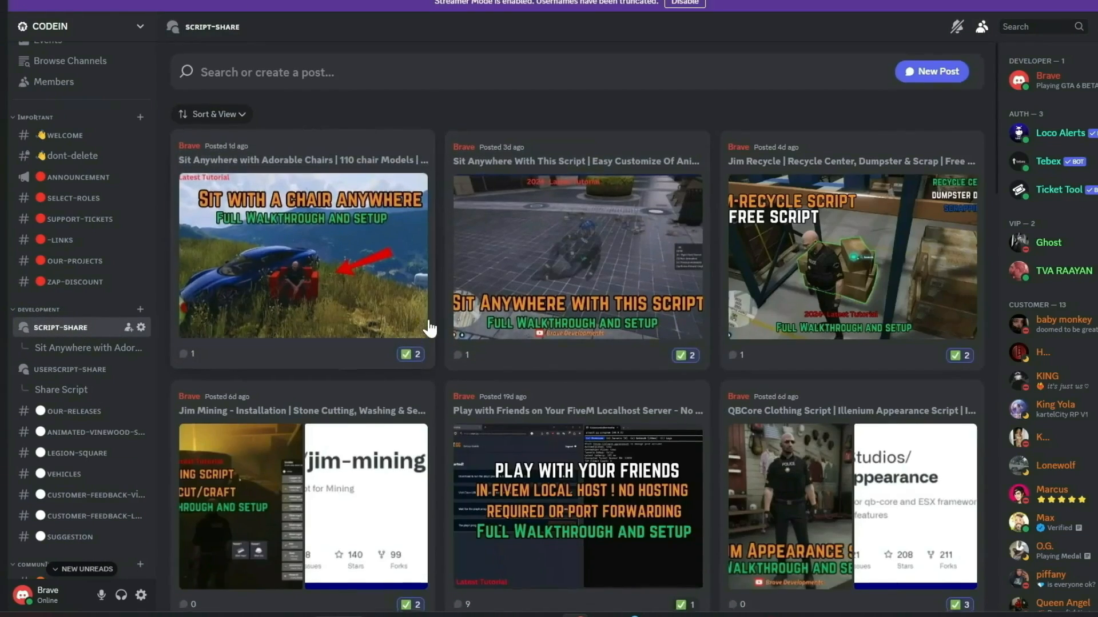
scroll(down, 3)
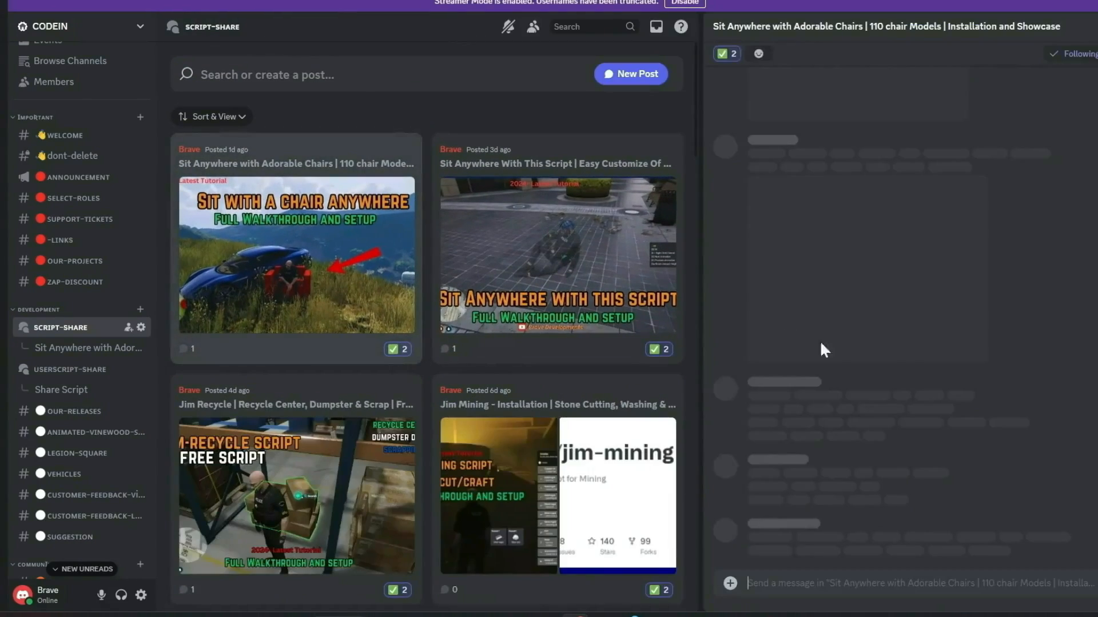
click(556, 405)
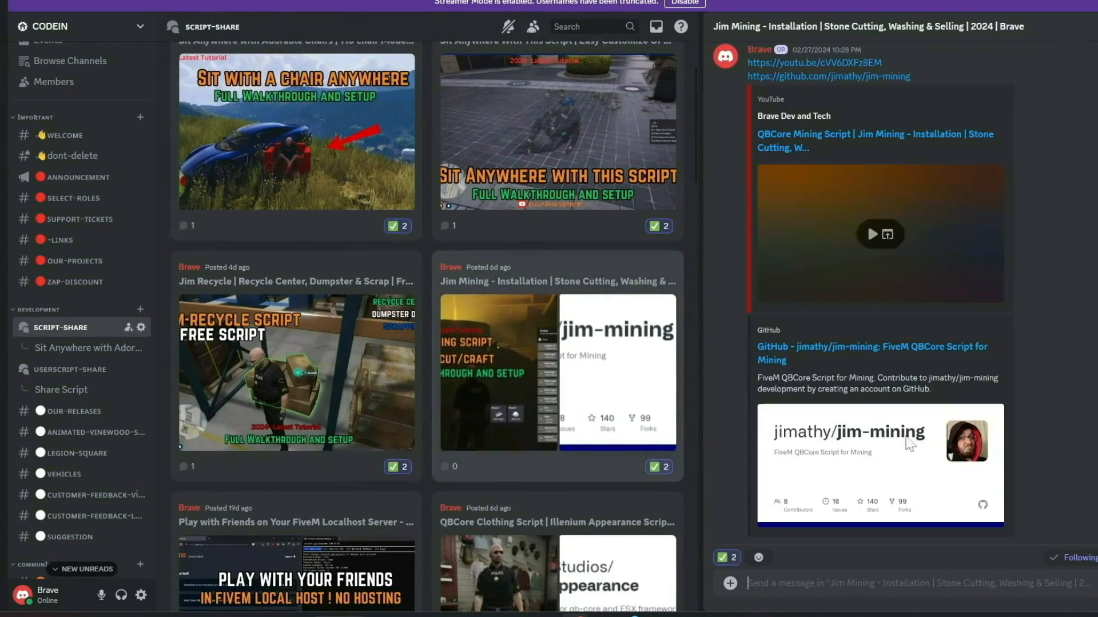
click(61, 390)
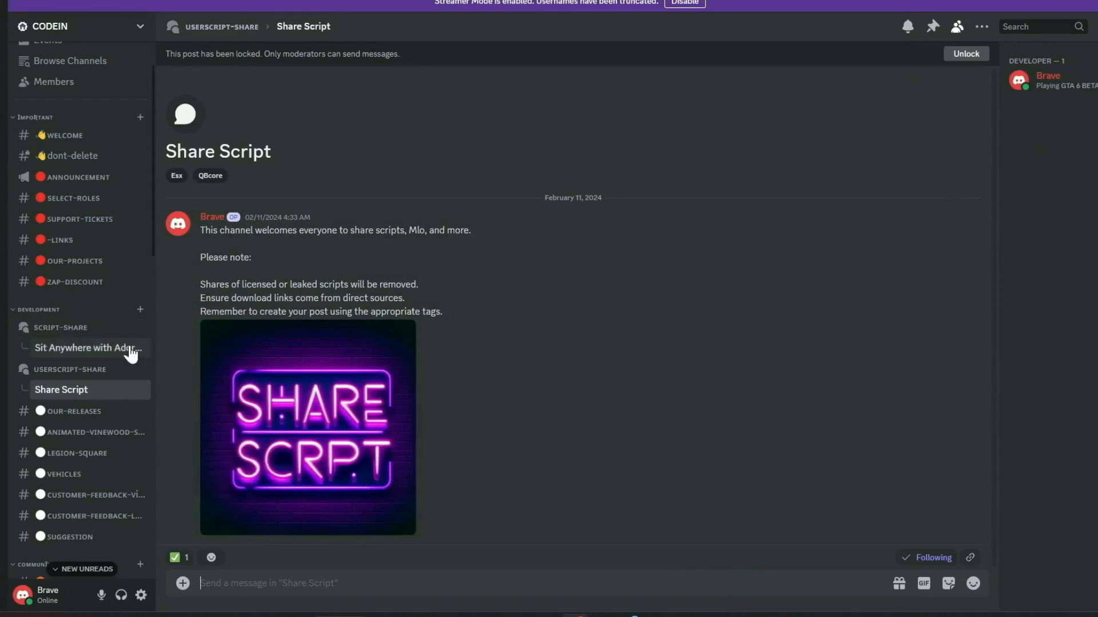
click(70, 369)
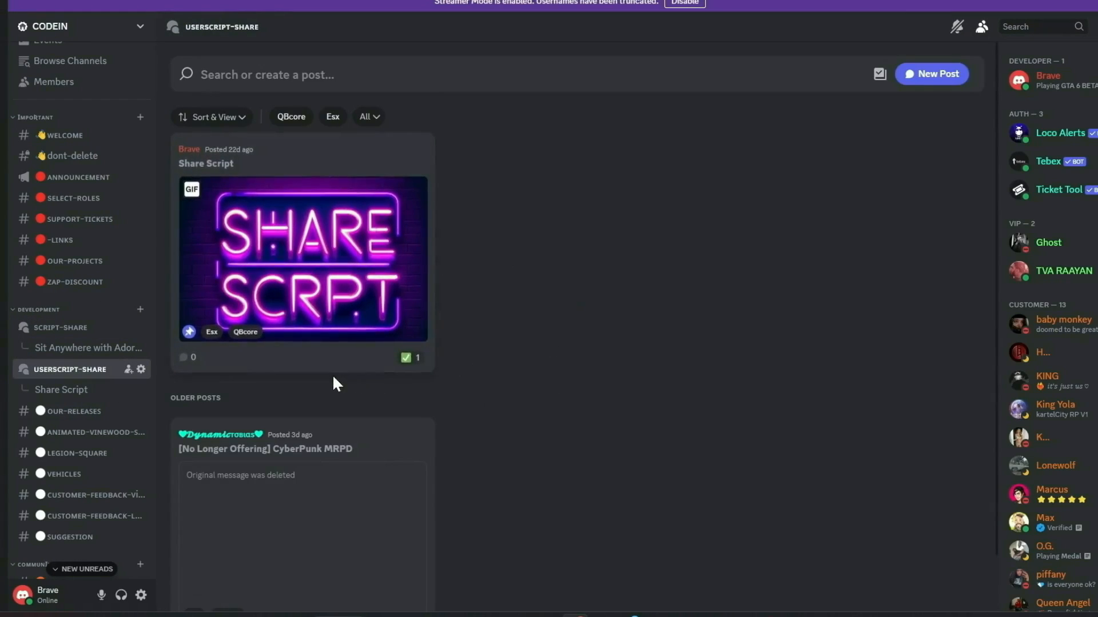
scroll(down, 3)
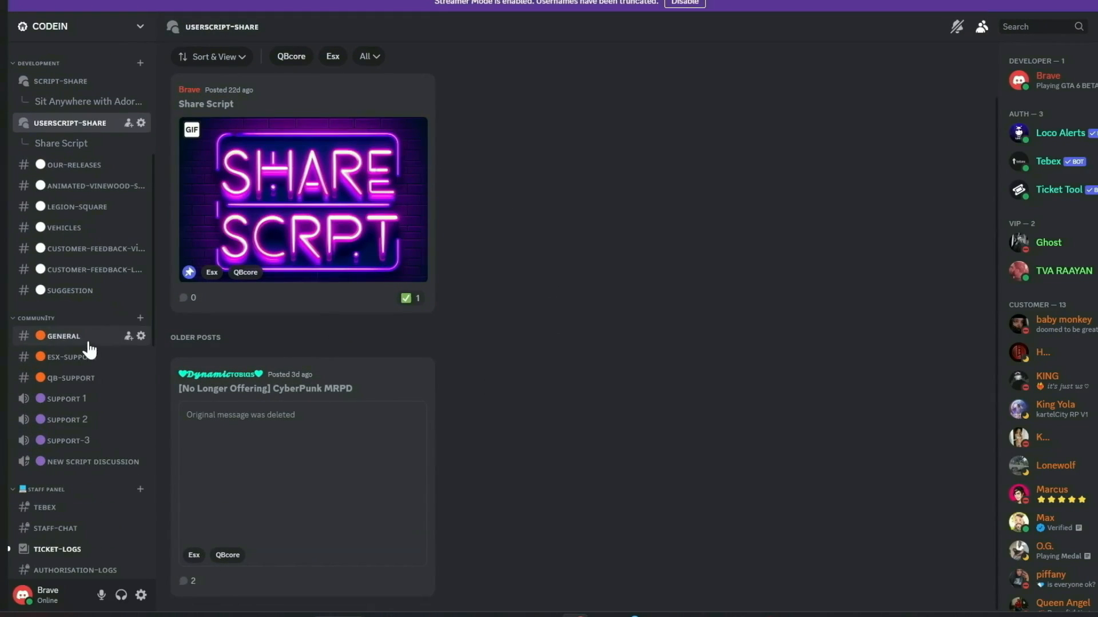
- Check the esx-support, qb-support and general channels, then return to links
click(70, 356)
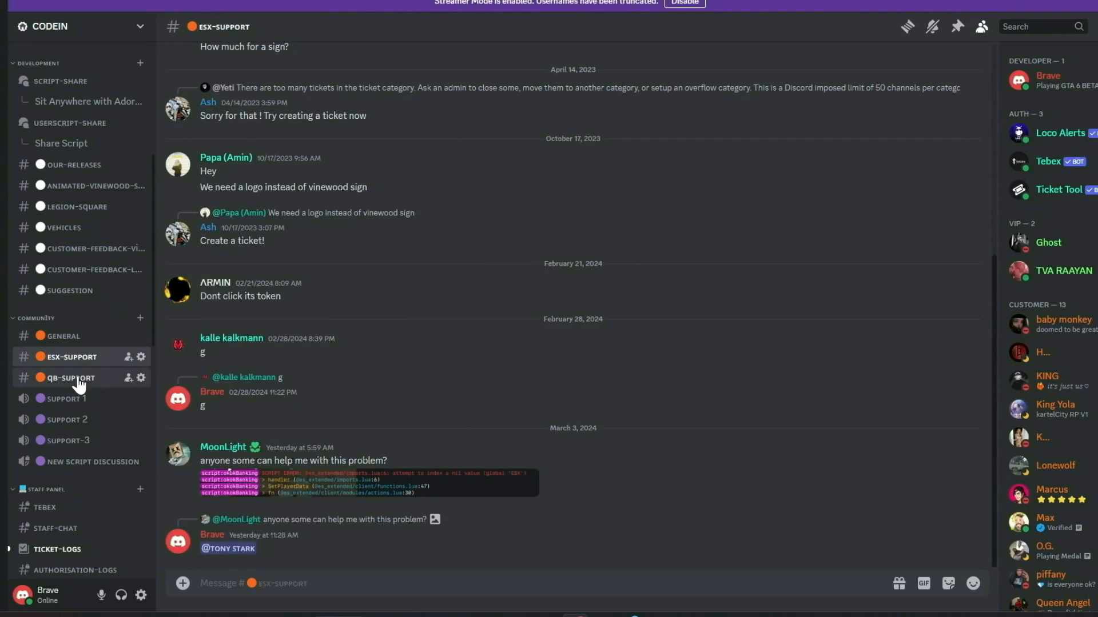
click(69, 378)
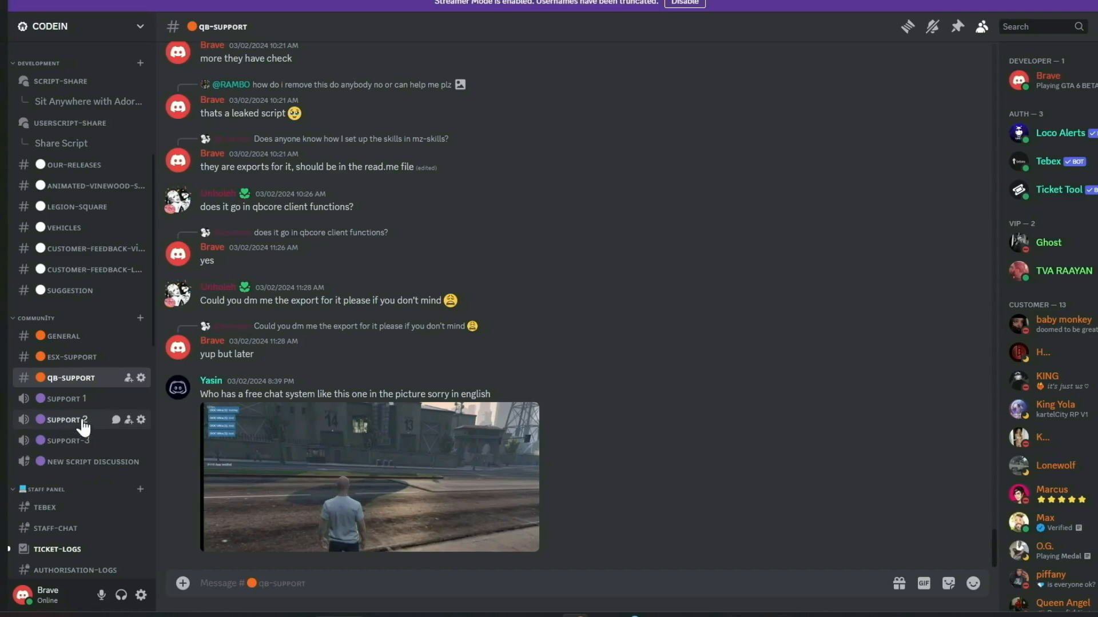
mouse_move(95, 398)
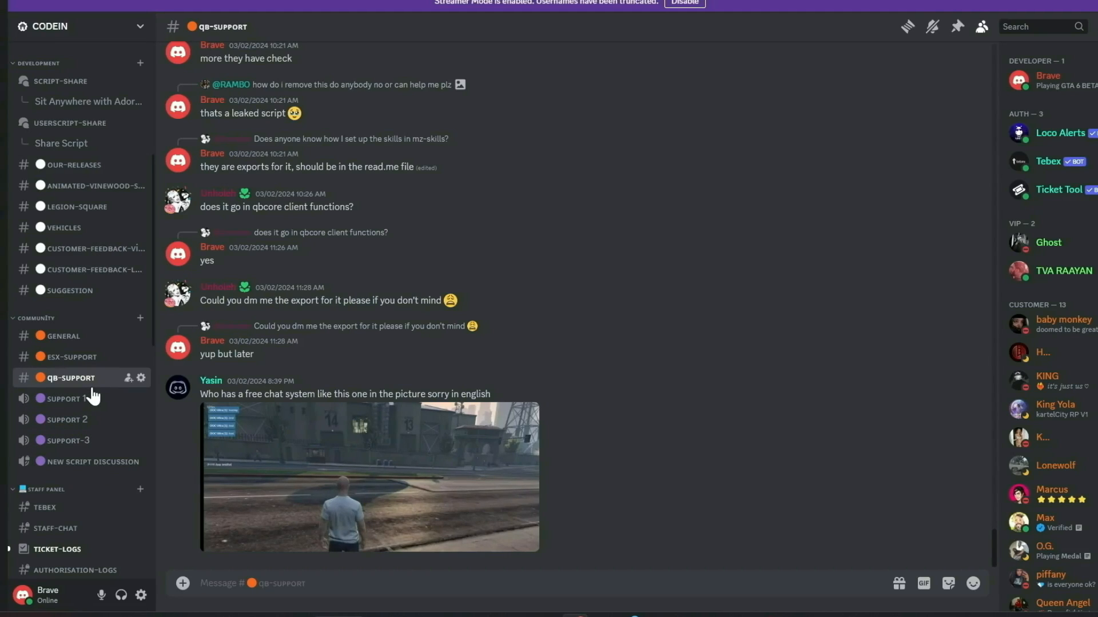
click(71, 356)
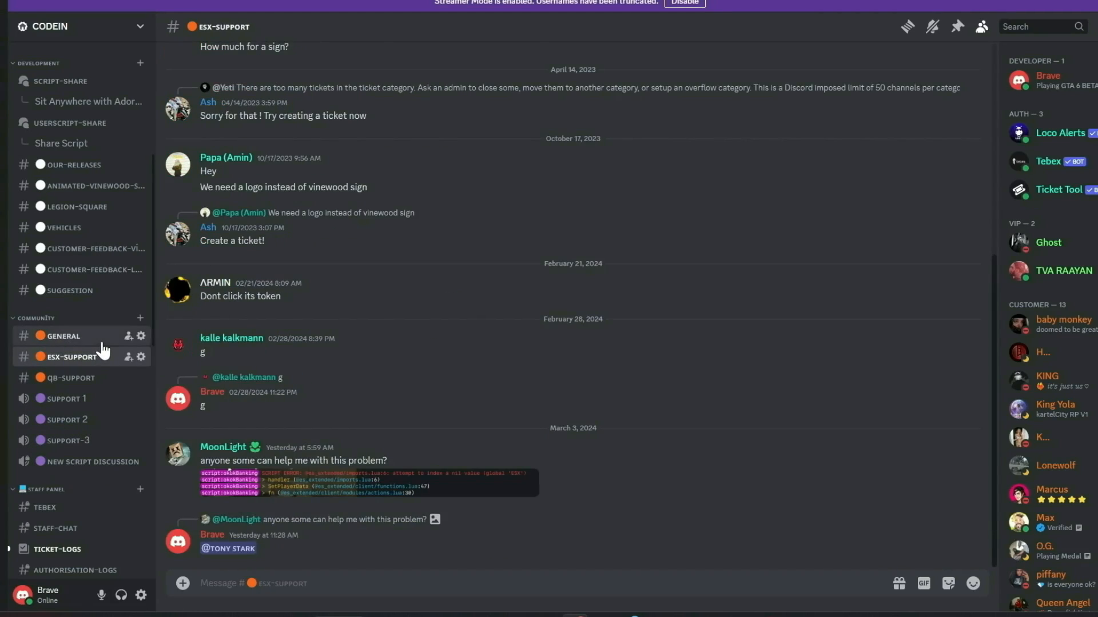
click(63, 335)
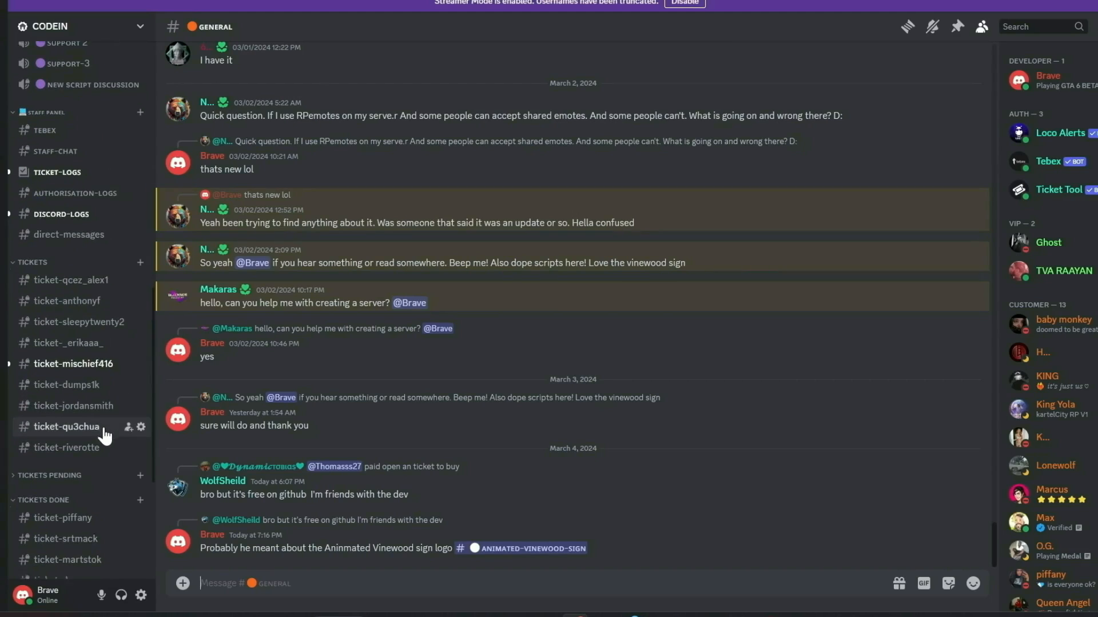
scroll(up, 3)
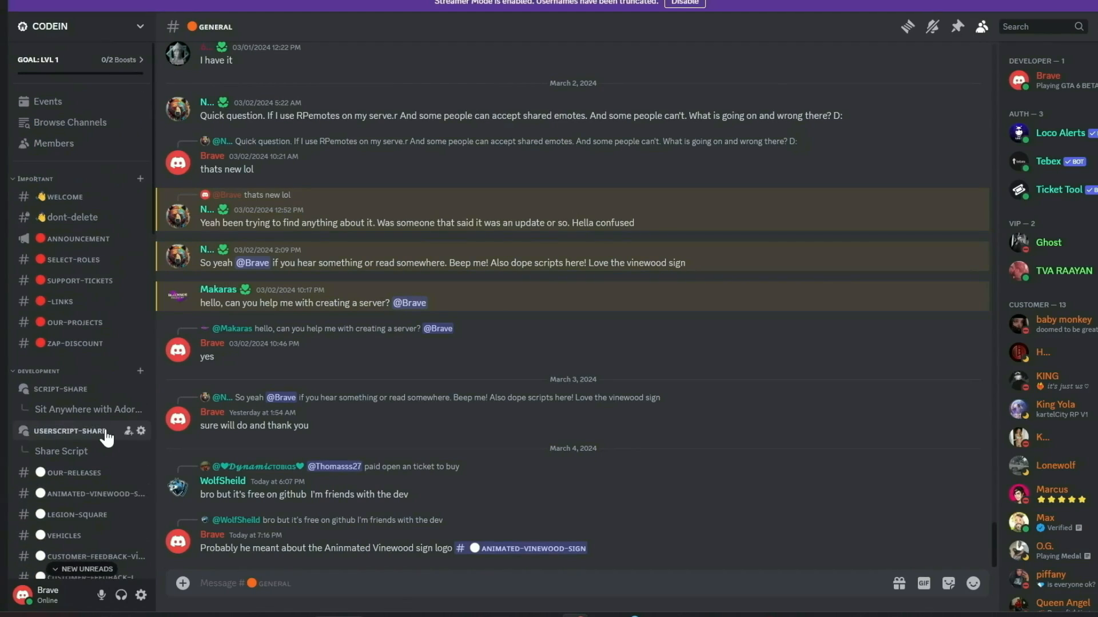
click(58, 301)
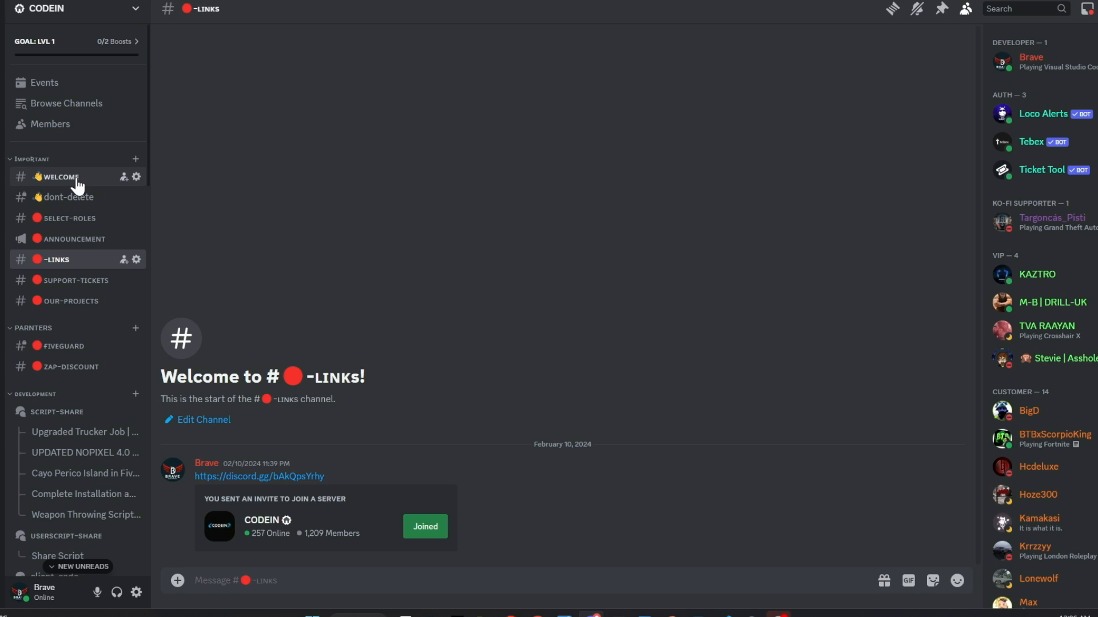